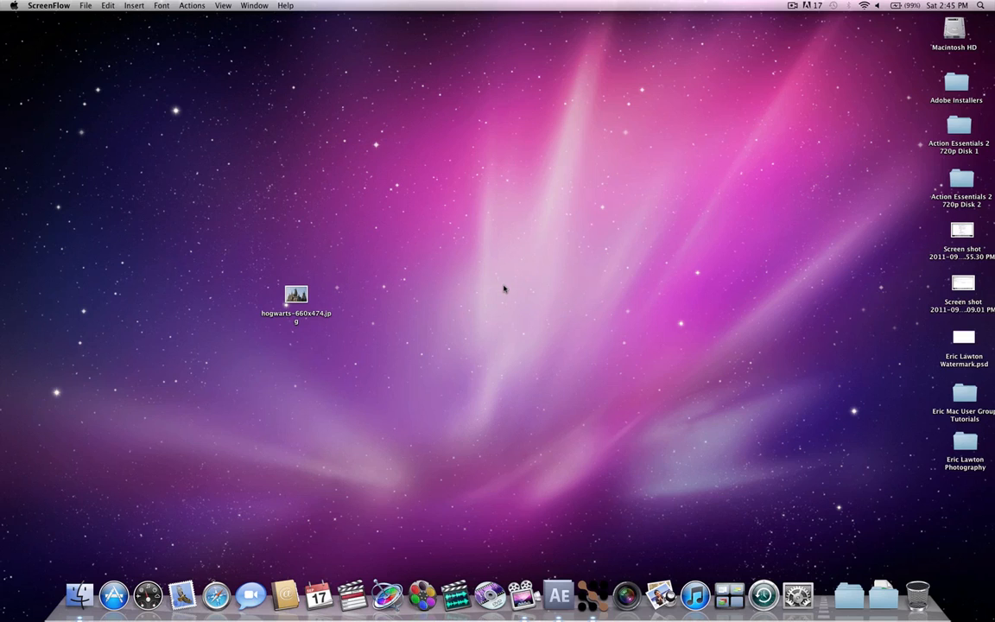
mouse_move(515, 348)
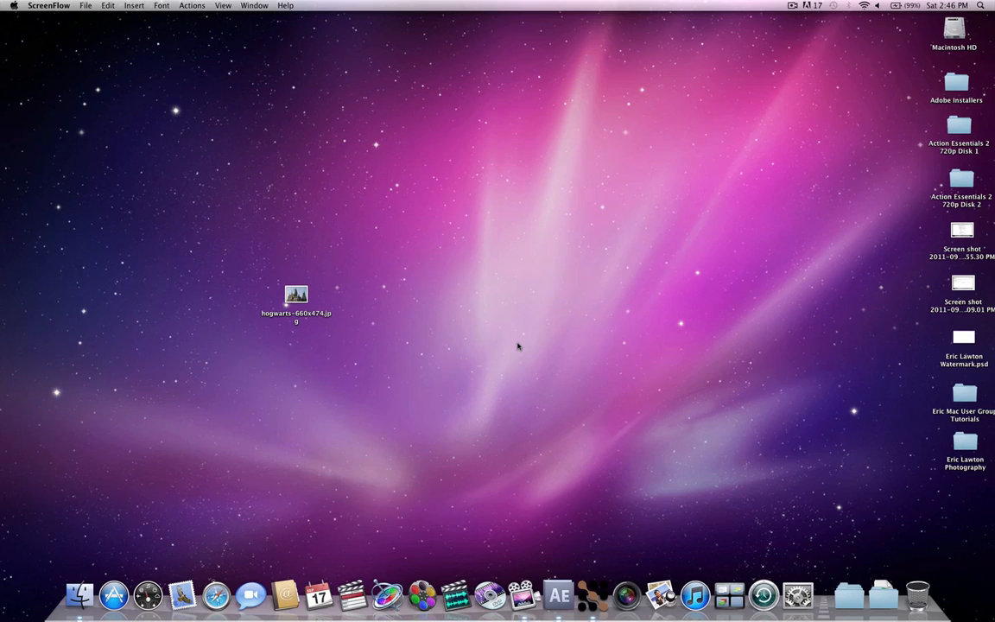
mouse_move(366, 293)
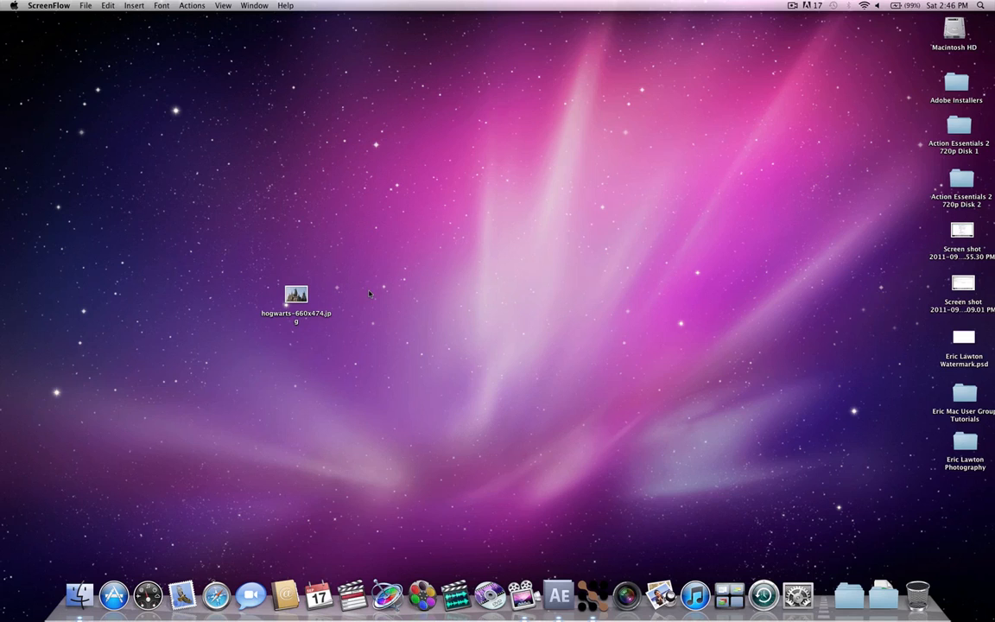
mouse_move(404, 328)
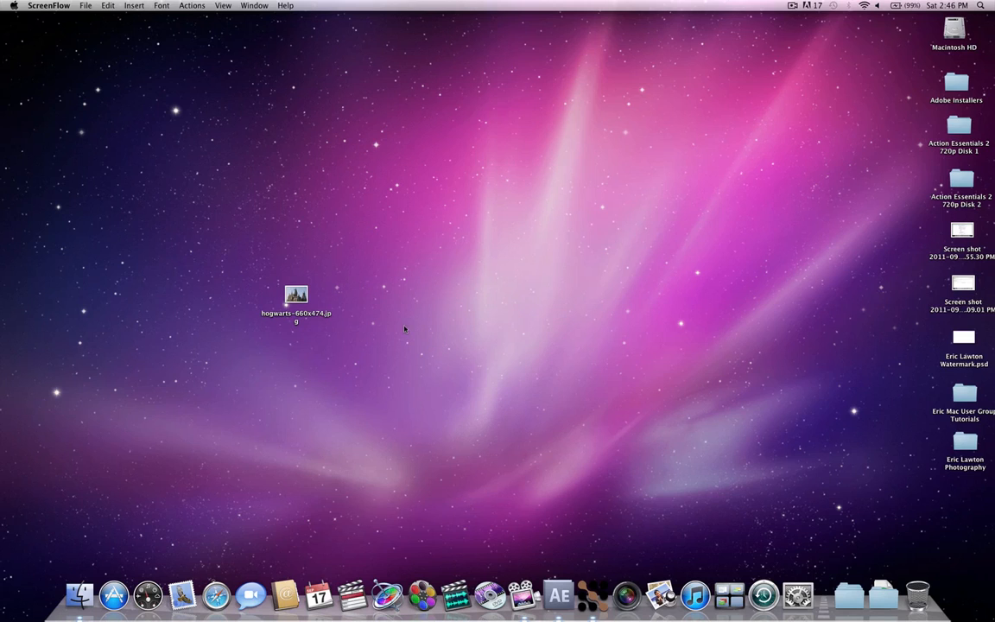
mouse_move(363, 315)
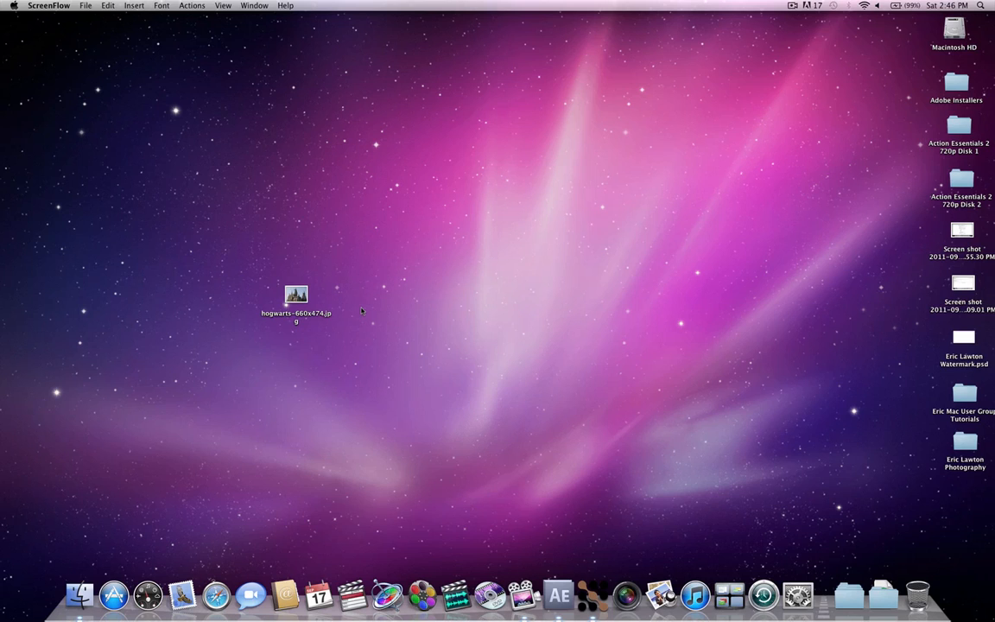
mouse_move(349, 304)
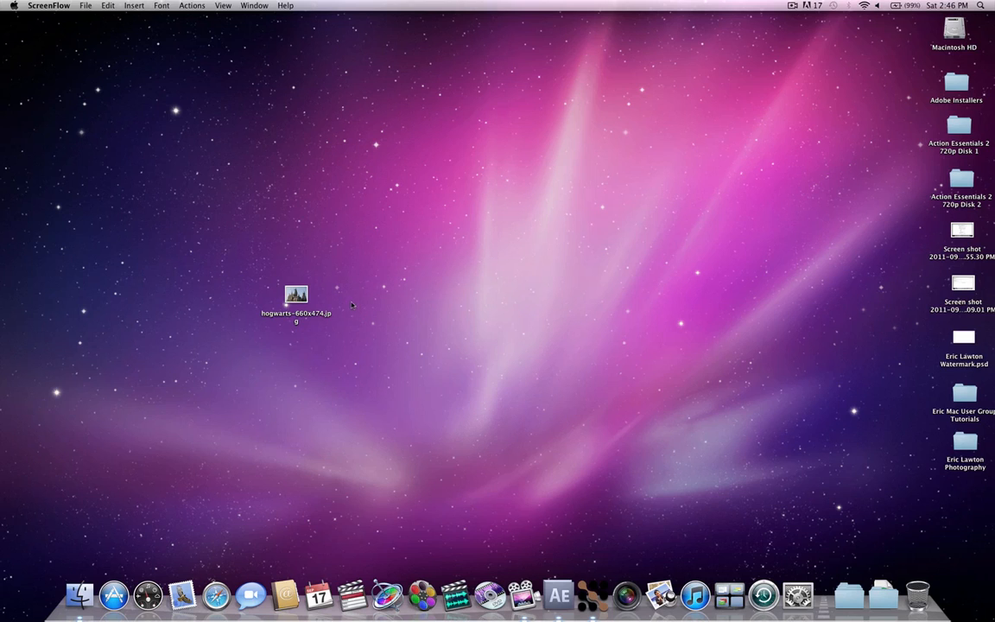
- Preview the Hogwarts castle JPG in Quick Look and enlarge the preview window
double_click(296, 294)
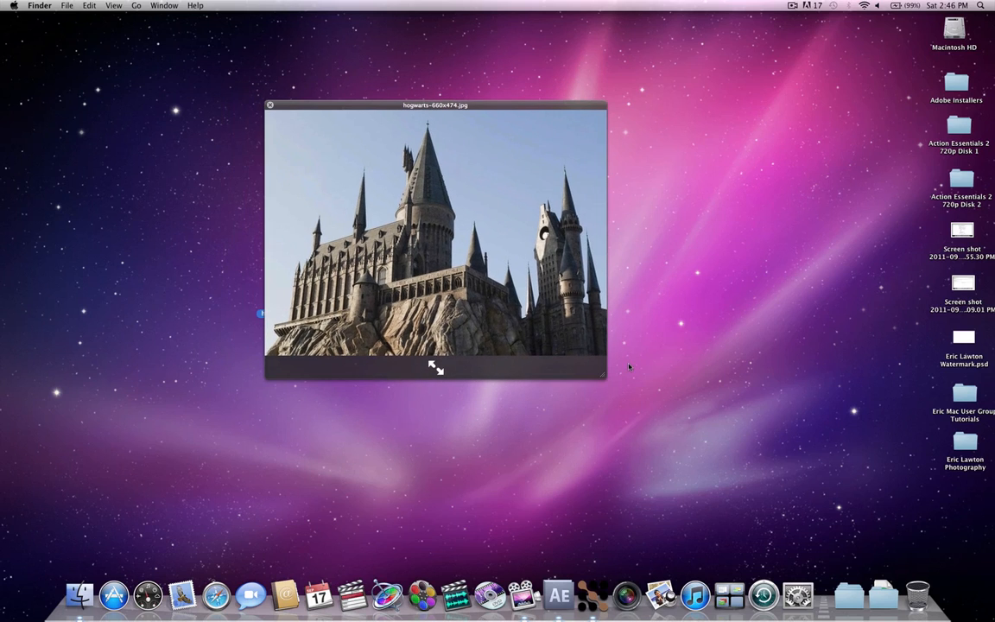
drag(603, 377, 698, 470)
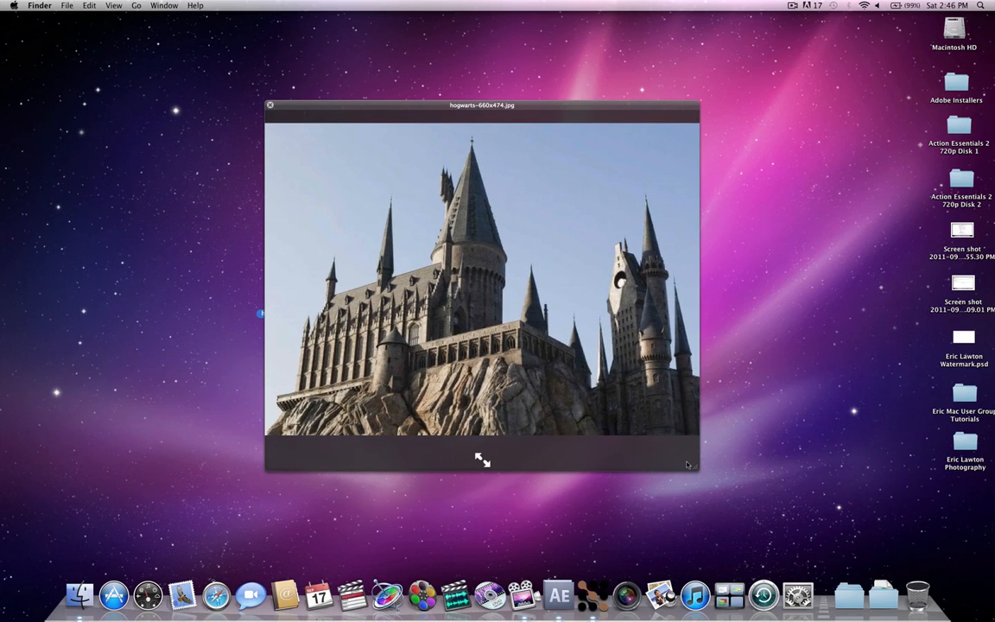
mouse_move(655, 441)
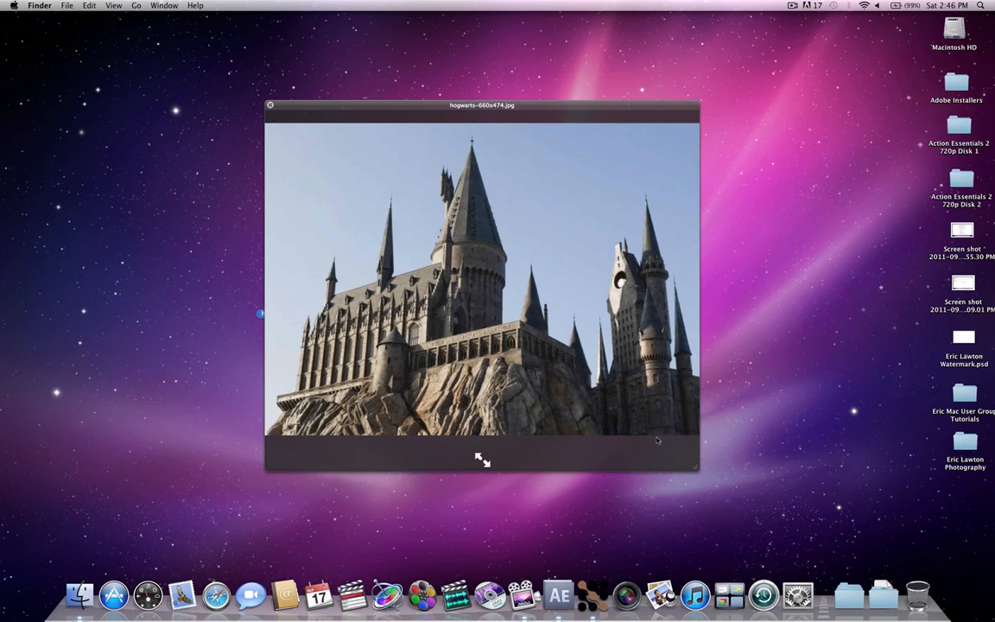
mouse_move(484, 292)
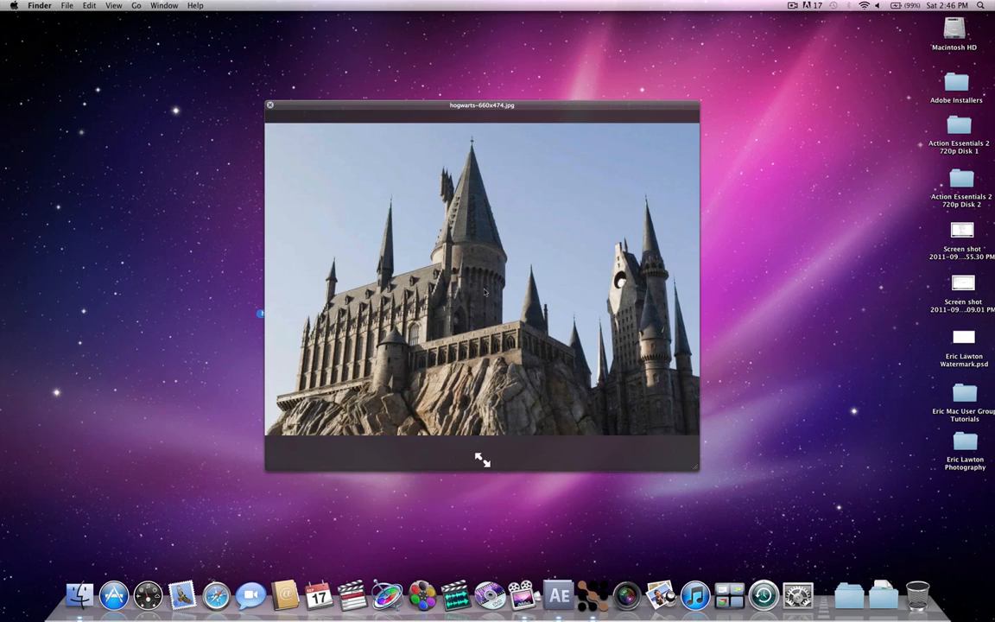
mouse_move(673, 463)
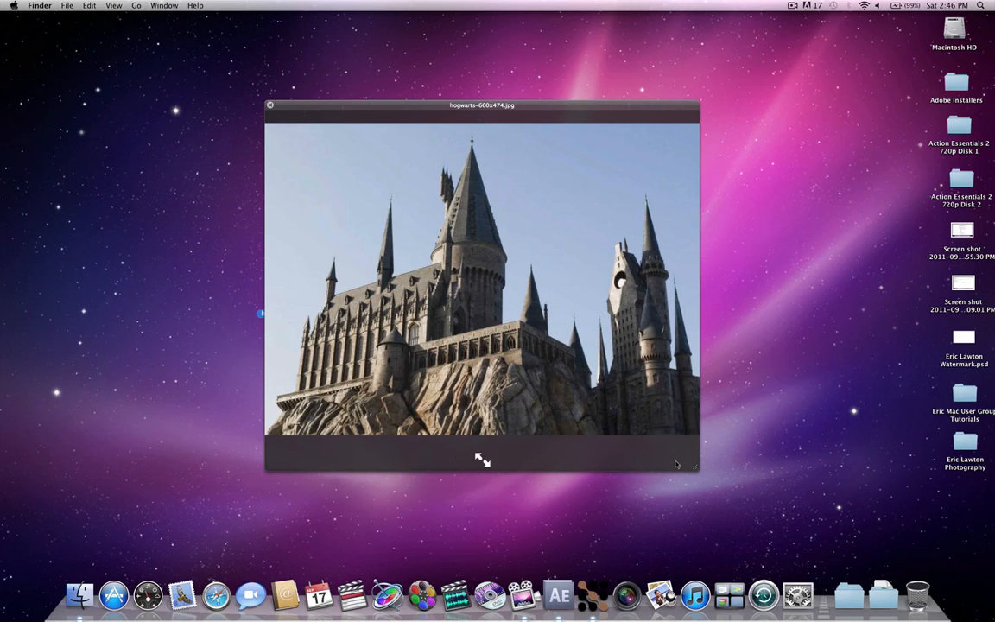
drag(698, 467, 739, 484)
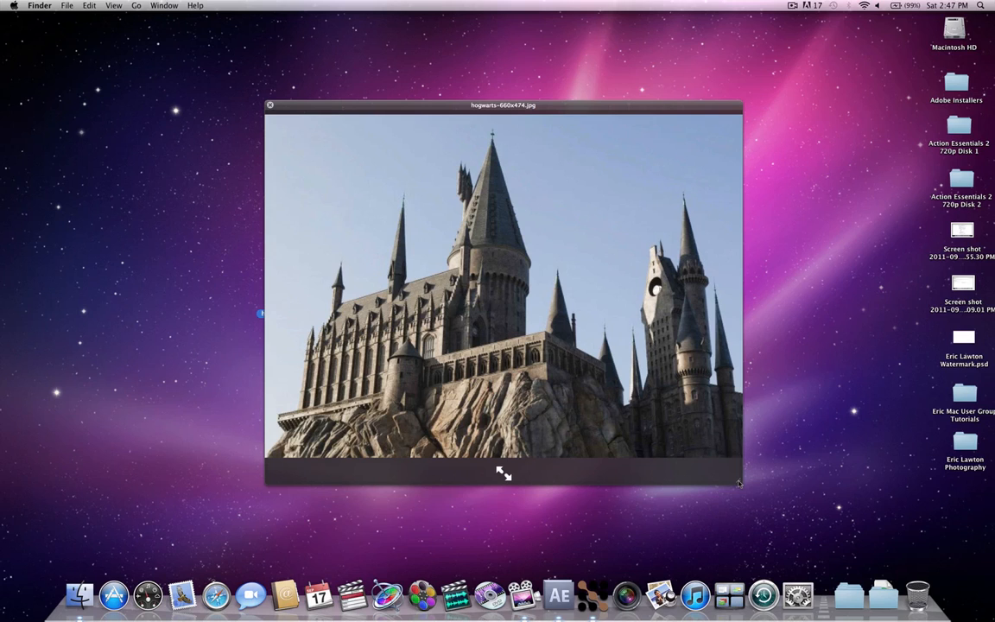
- Bring After Effects forward and open the Matte Painting Tut 2 composition
click(276, 107)
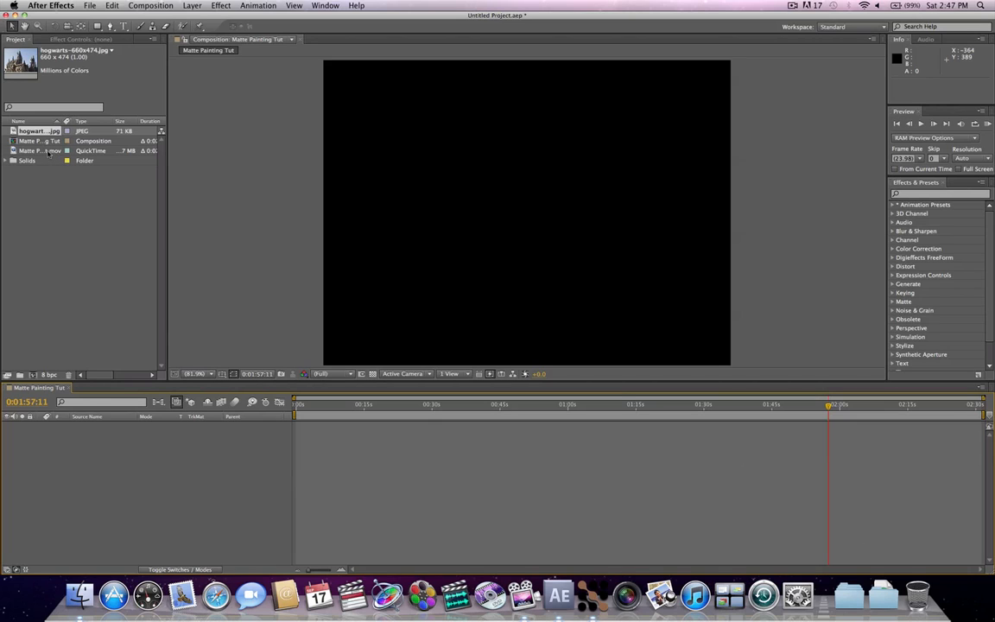
click(40, 152)
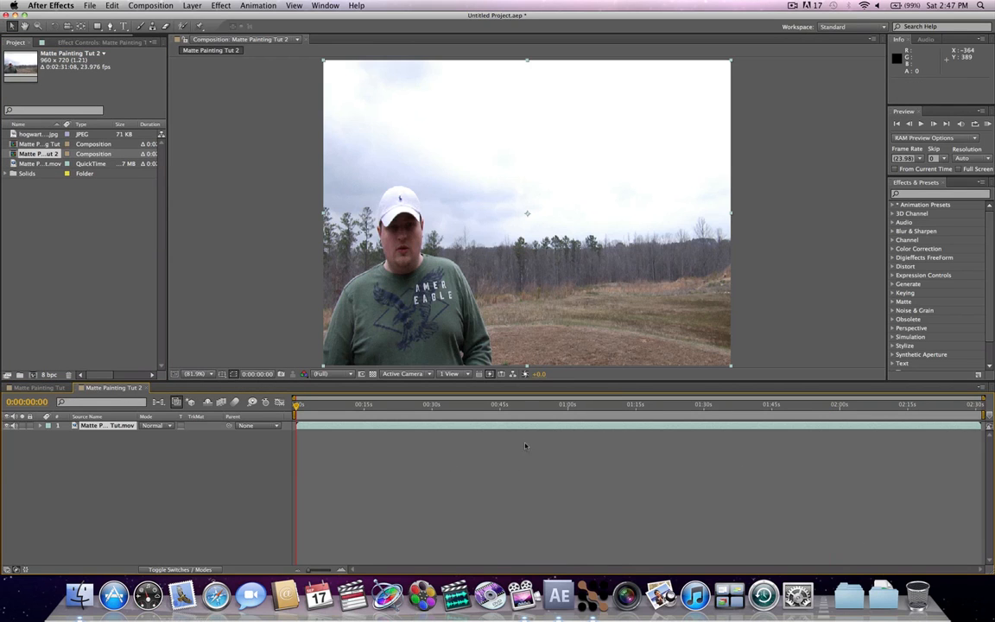
- Move the playhead later and add the Hogwarts JPG as a layer over the footage
click(511, 404)
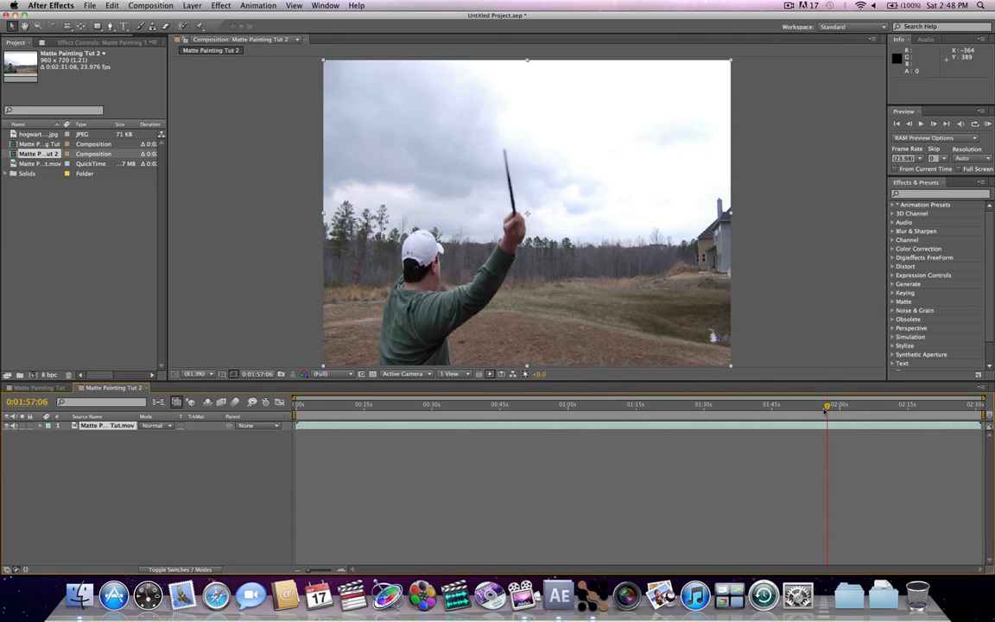
mouse_move(648, 294)
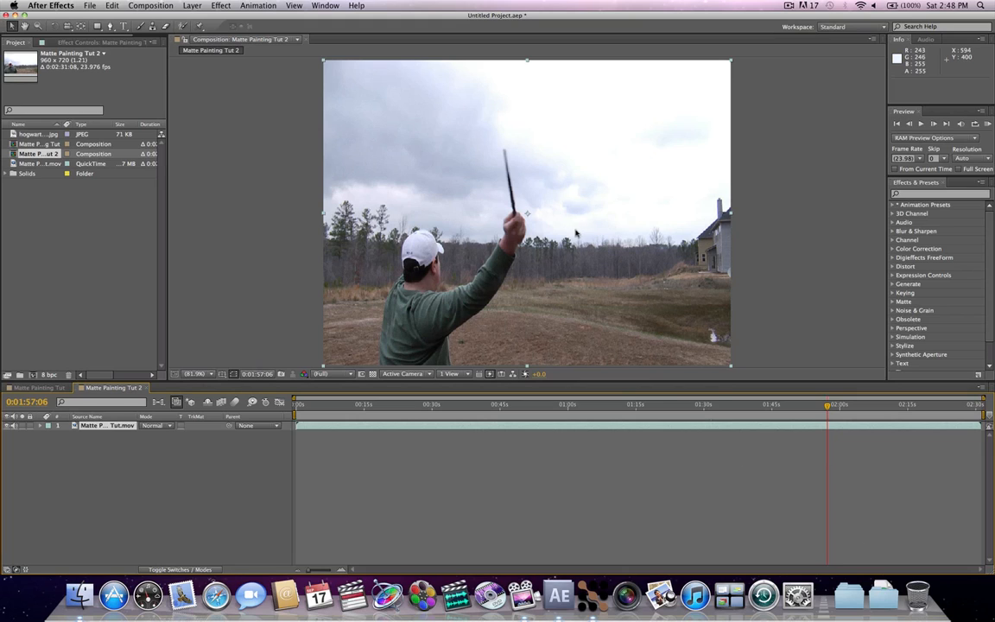
mouse_move(608, 242)
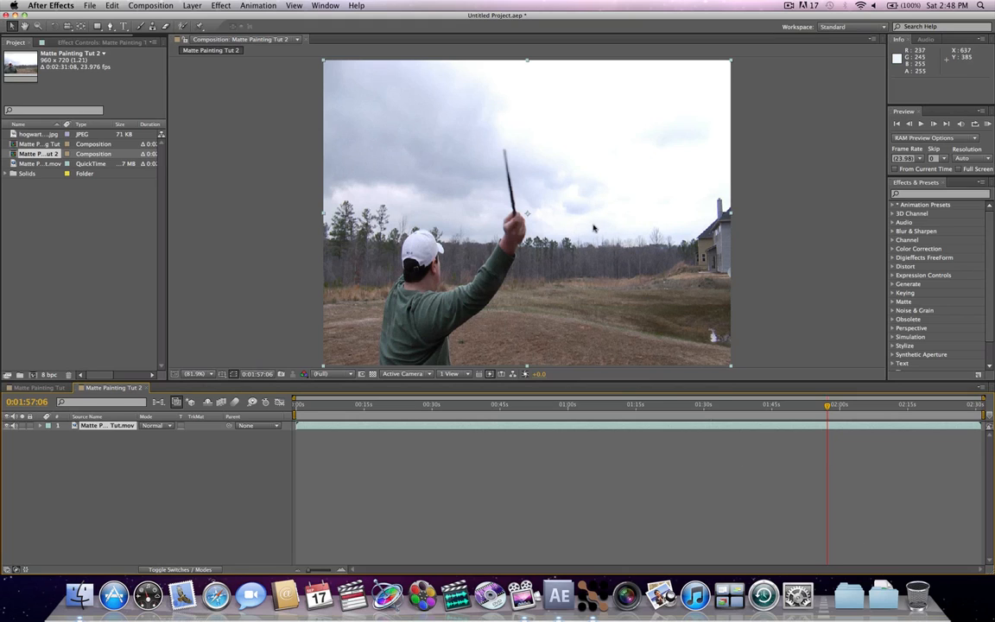
mouse_move(595, 230)
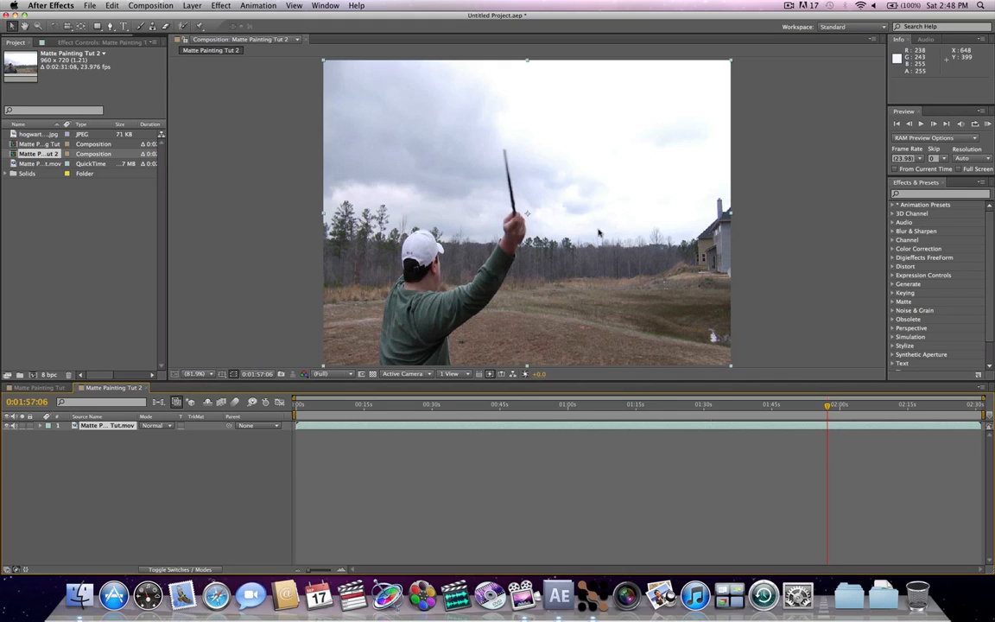
click(29, 135)
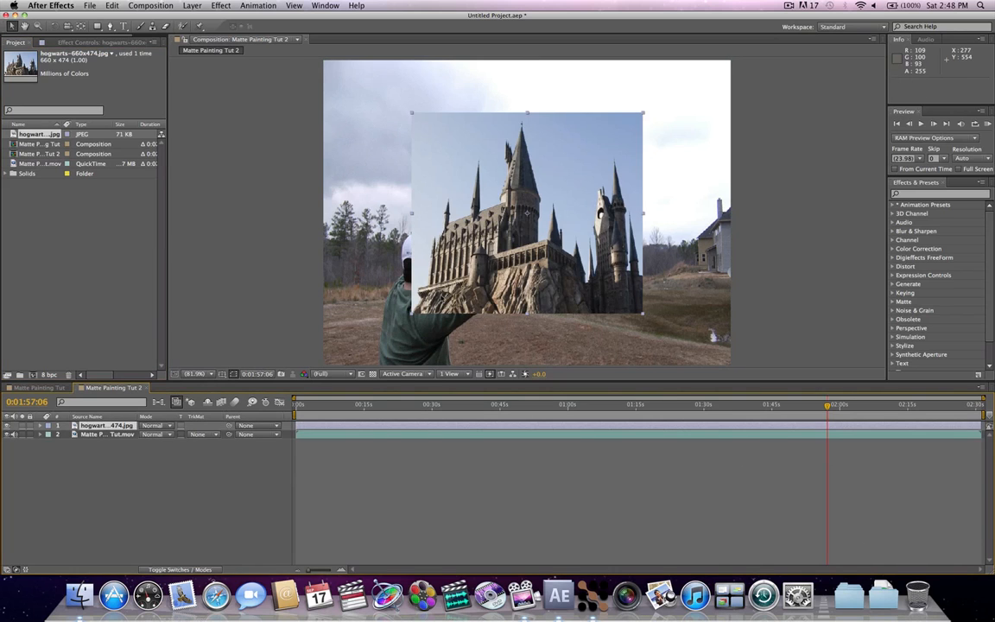
- Drag the castle layer rightward in the viewer so it sits over the trees
drag(527, 210, 608, 164)
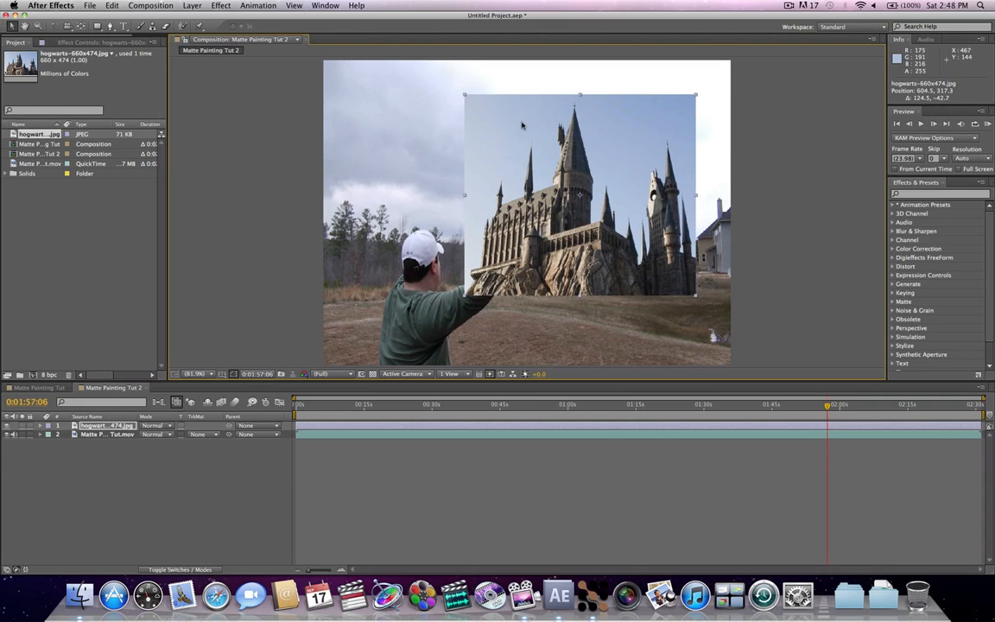
mouse_move(518, 169)
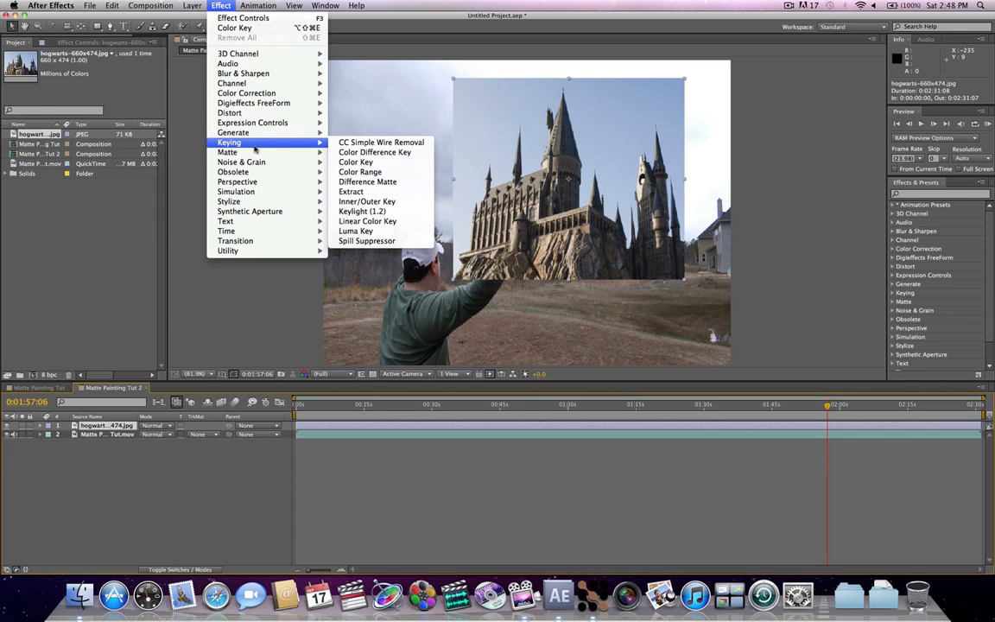
- Apply a Color Key to the castle layer to remove its sky
click(355, 162)
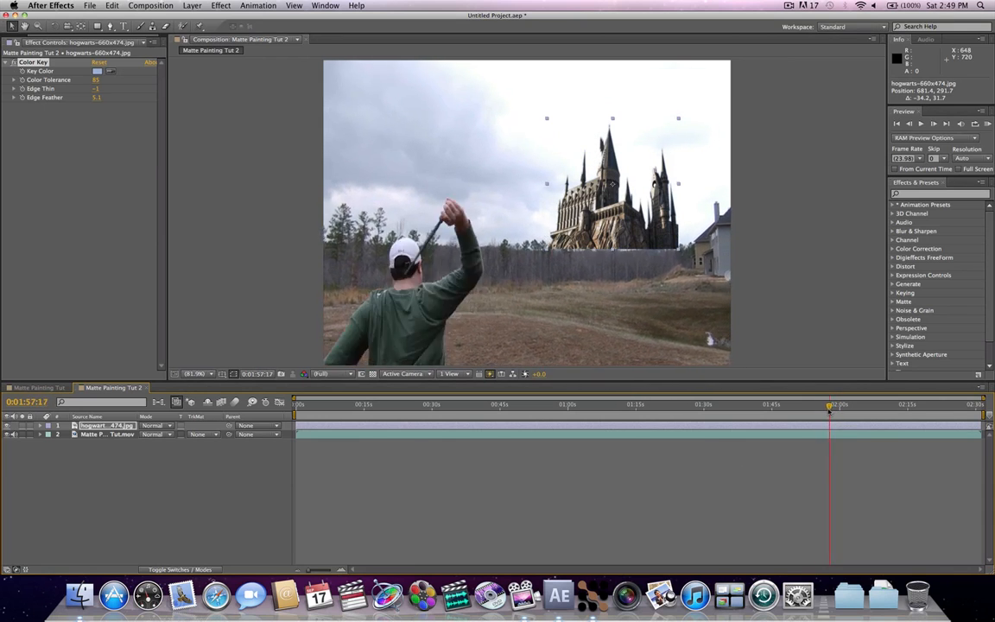
- Launch Mocha for After Effects from the Dock
click(833, 411)
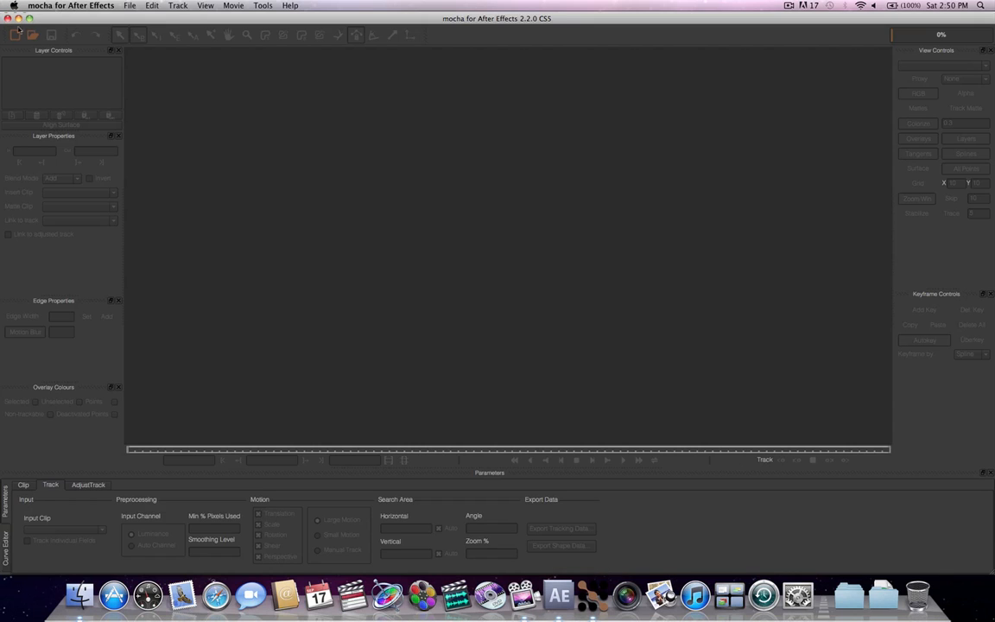
- Create a new Mocha project from the backyard clip with pixel aspect ratio 1.2
click(14, 37)
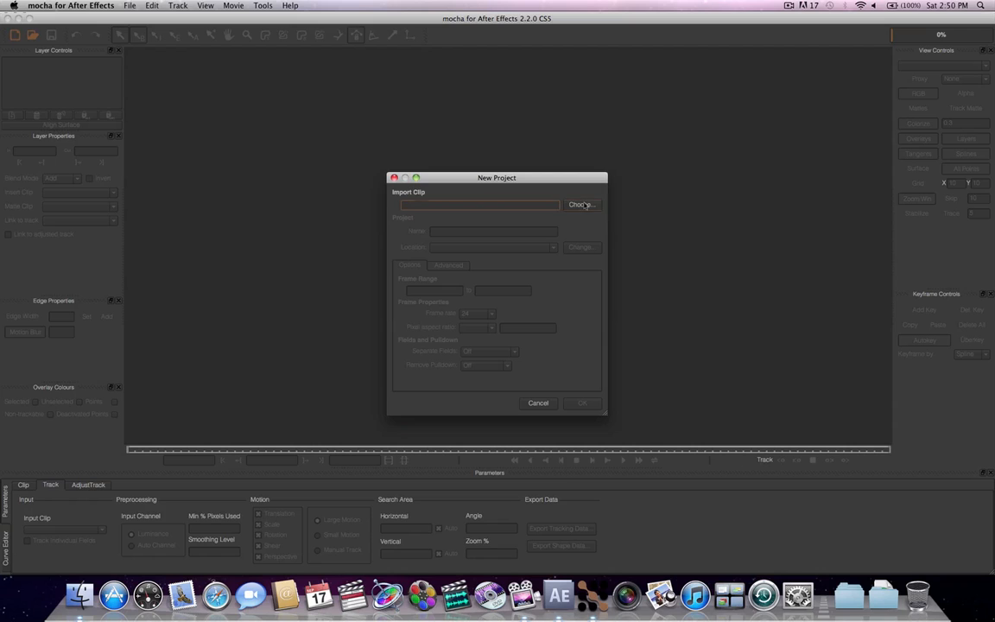
click(580, 204)
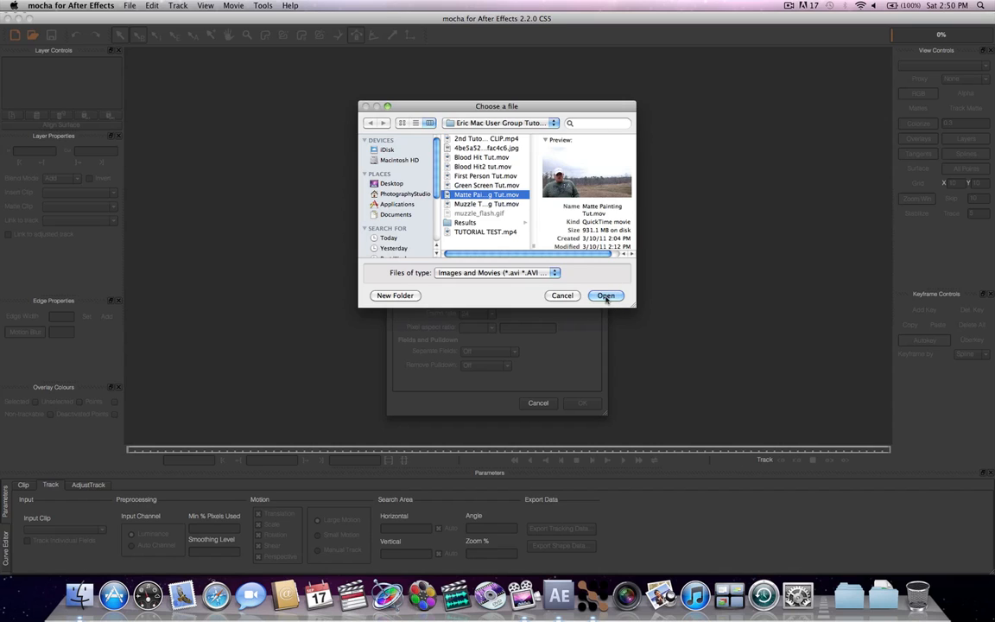
click(604, 295)
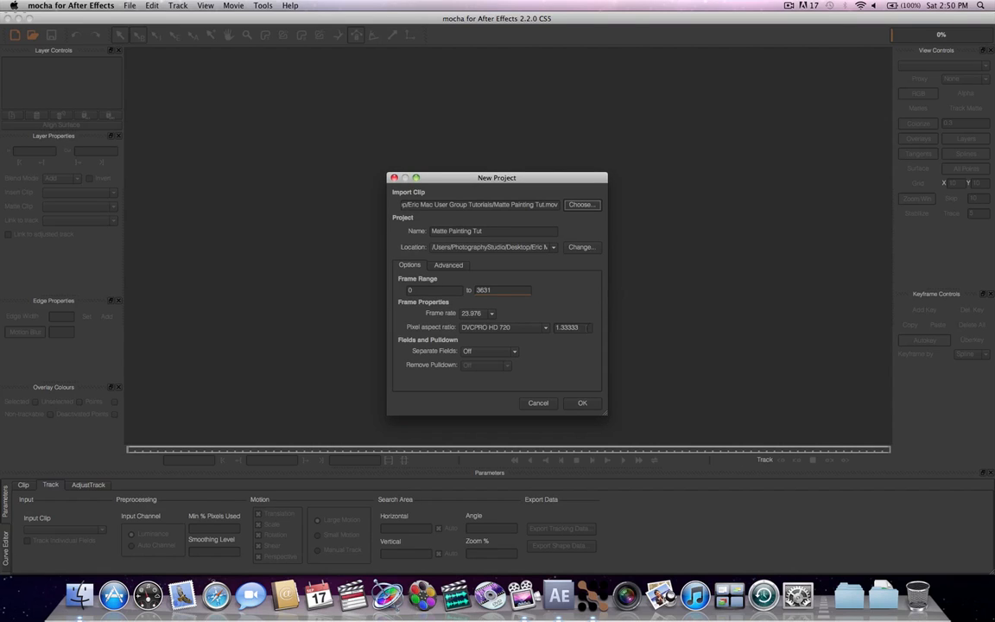
text(1.21)
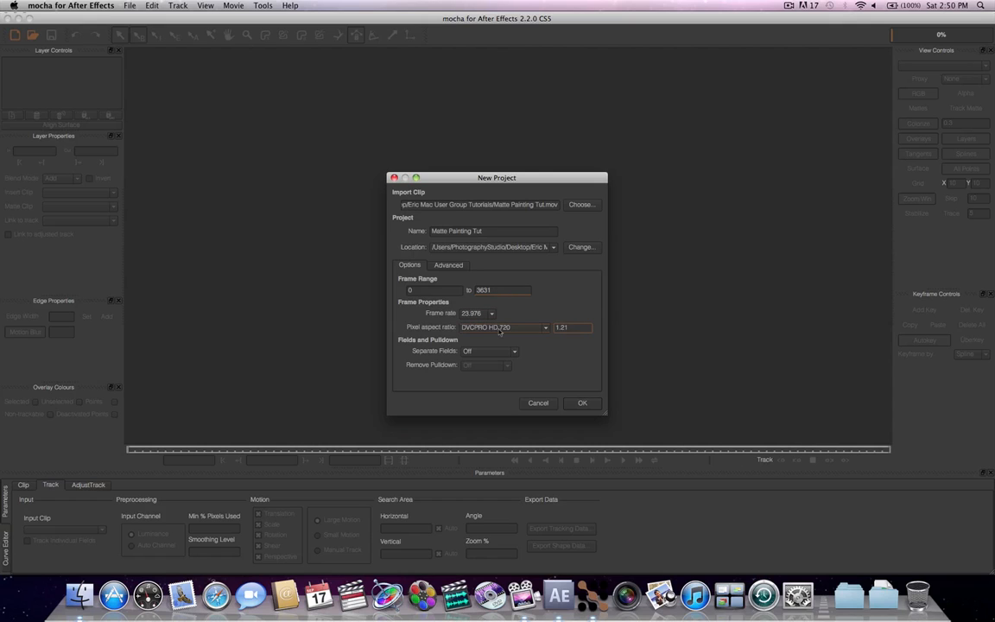
click(581, 405)
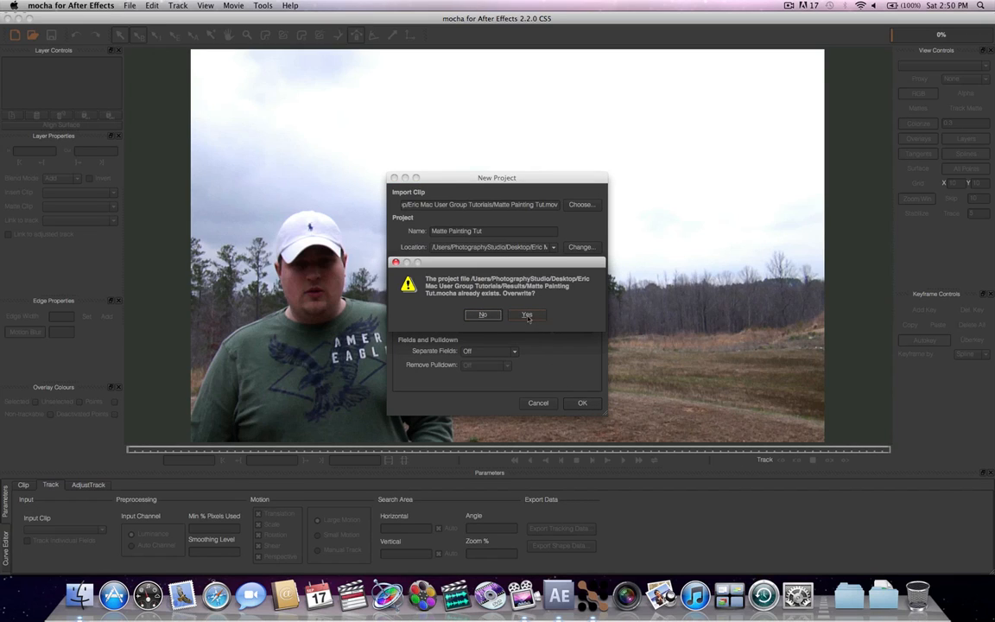
- Overwrite the existing project file and scrub to a later frame showing the house
click(527, 315)
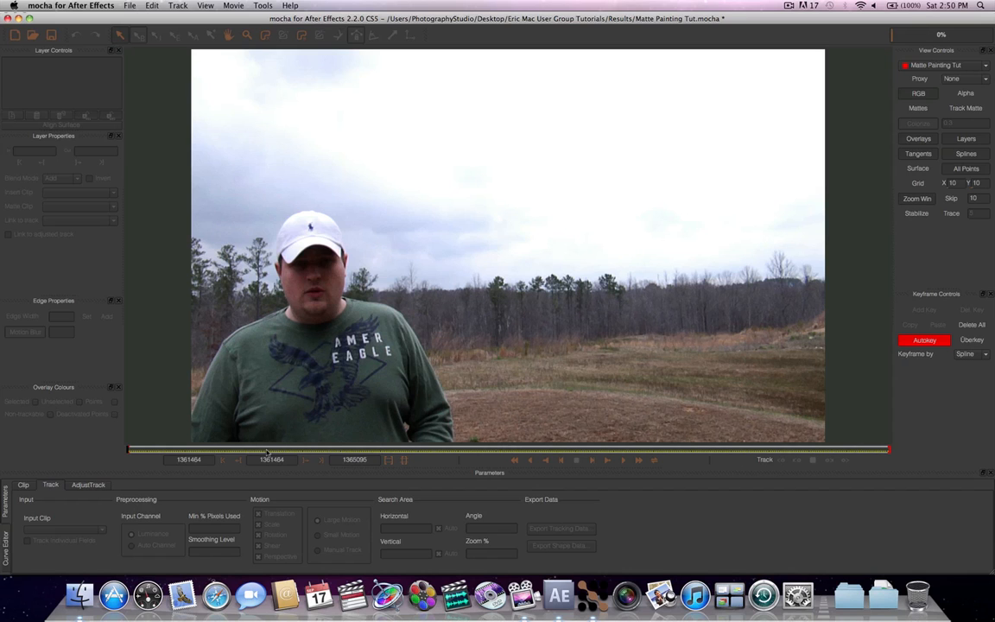
drag(266, 449, 358, 449)
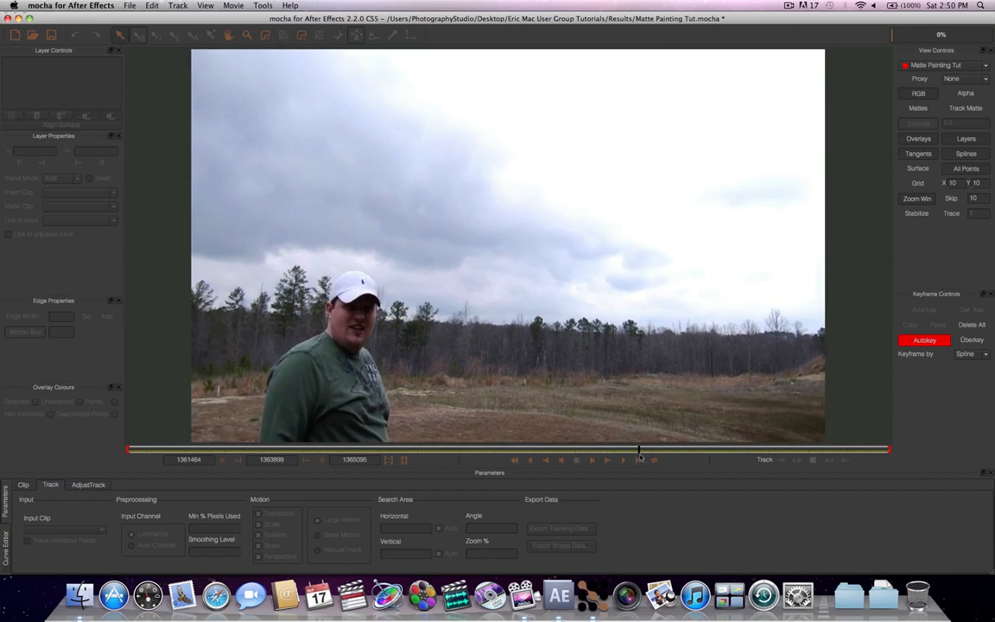
drag(639, 449, 665, 449)
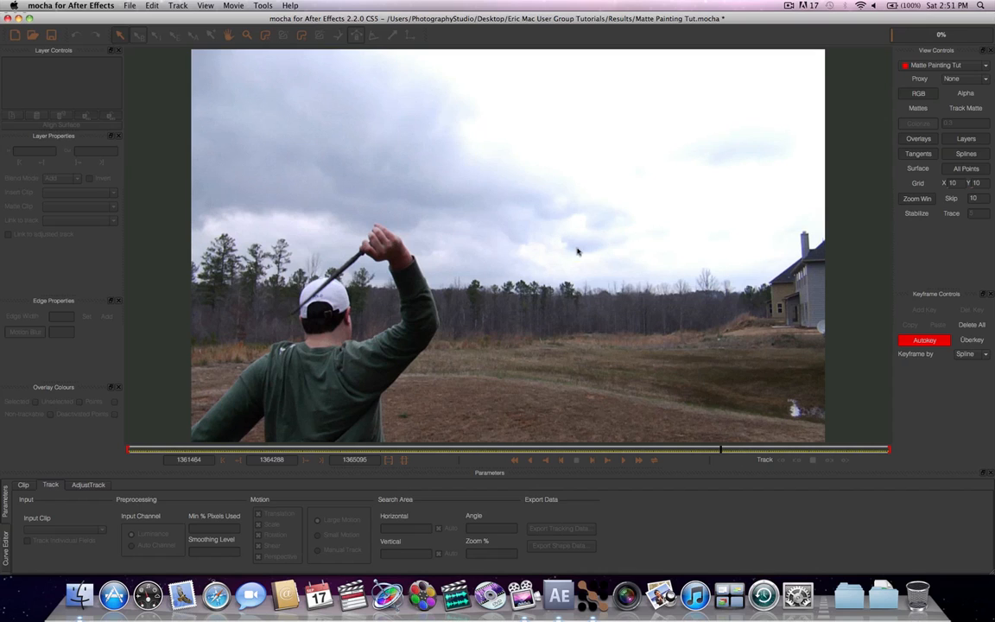
mouse_move(625, 252)
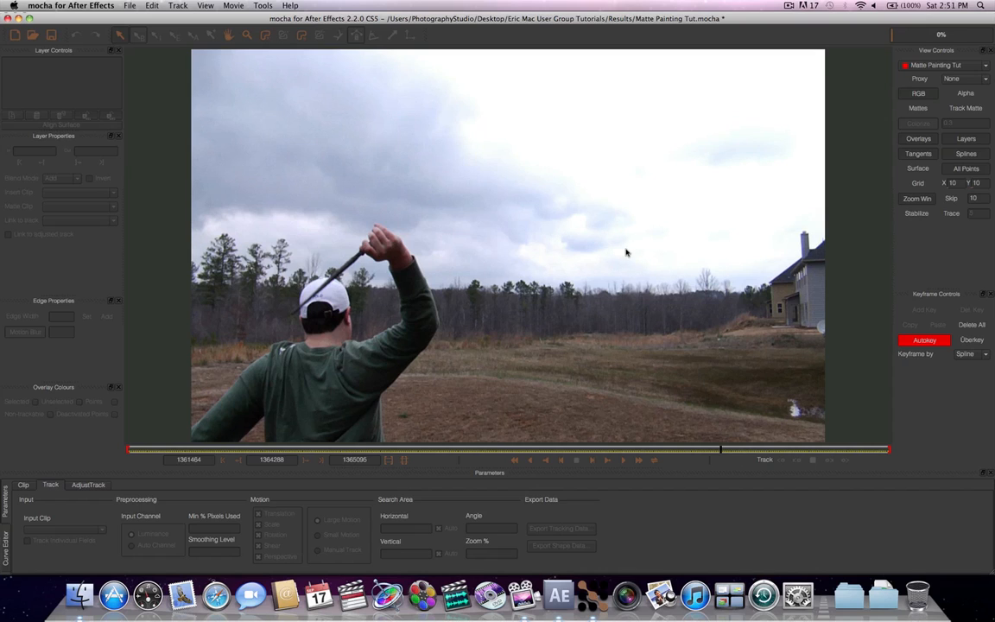
mouse_move(629, 252)
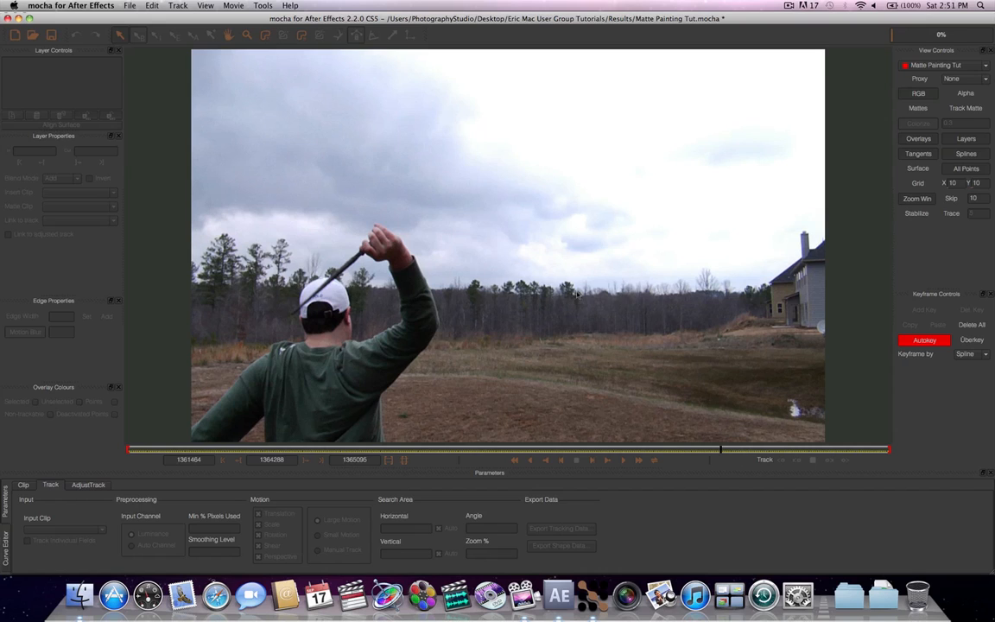
mouse_move(563, 263)
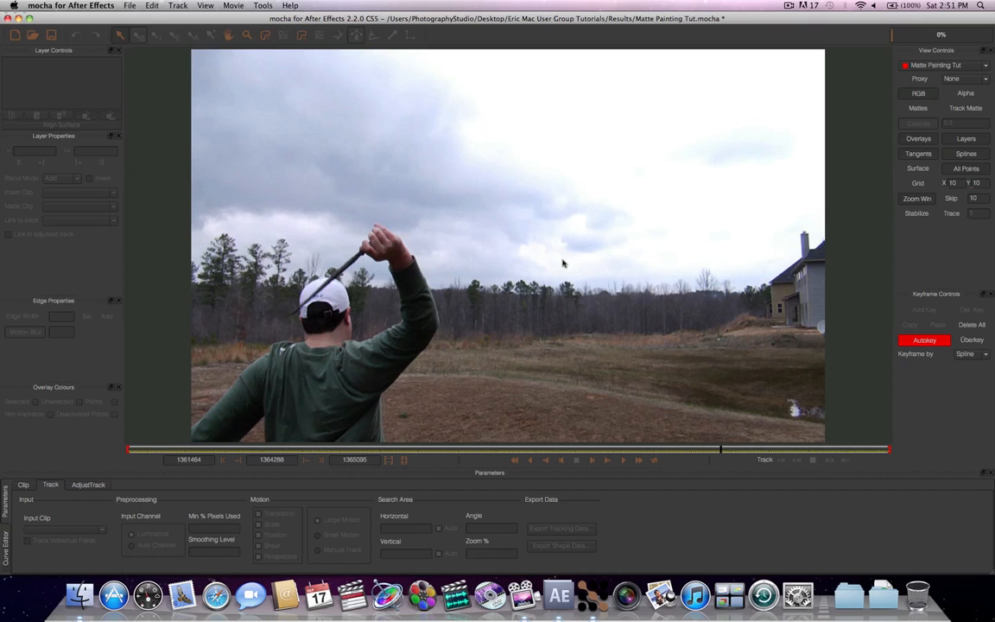
mouse_move(577, 294)
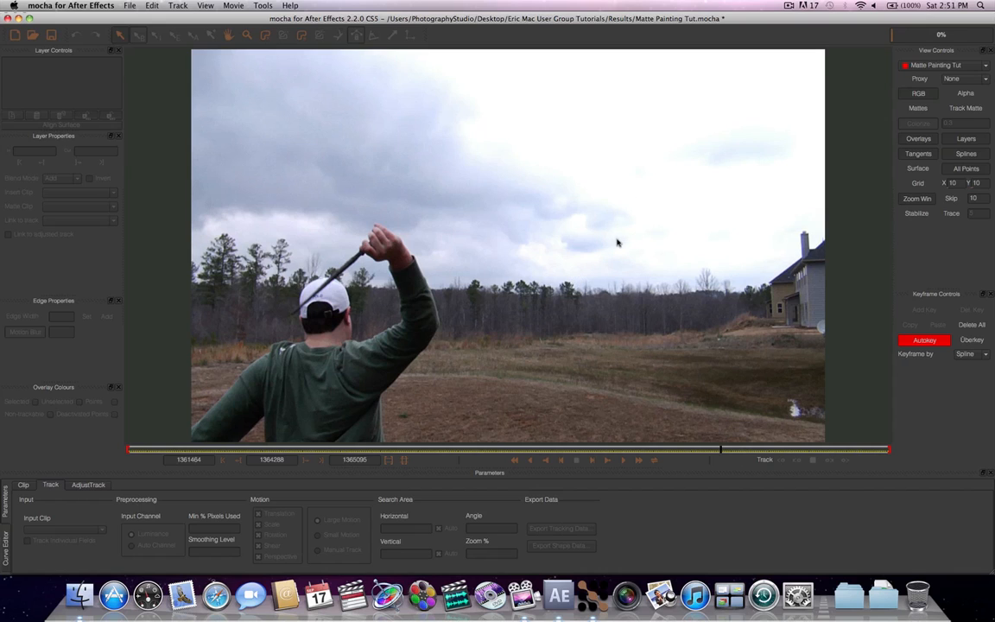
mouse_move(639, 249)
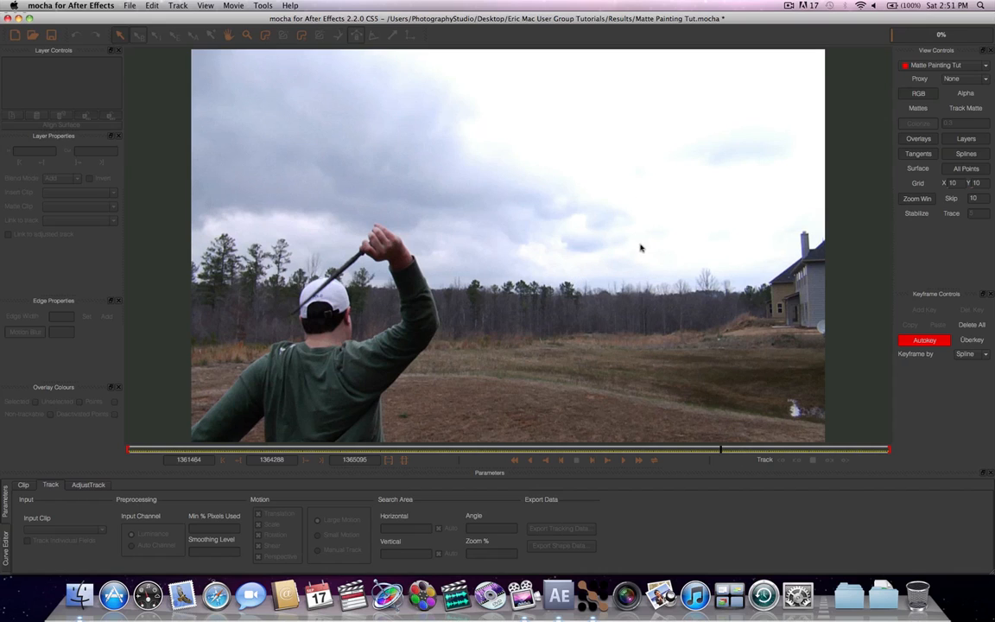
mouse_move(638, 297)
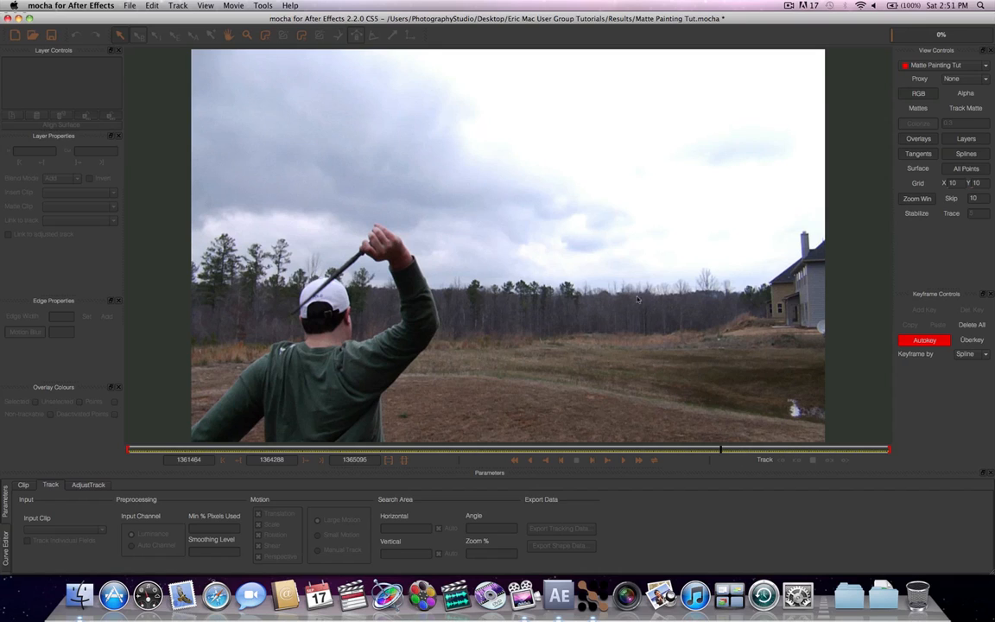
mouse_move(644, 295)
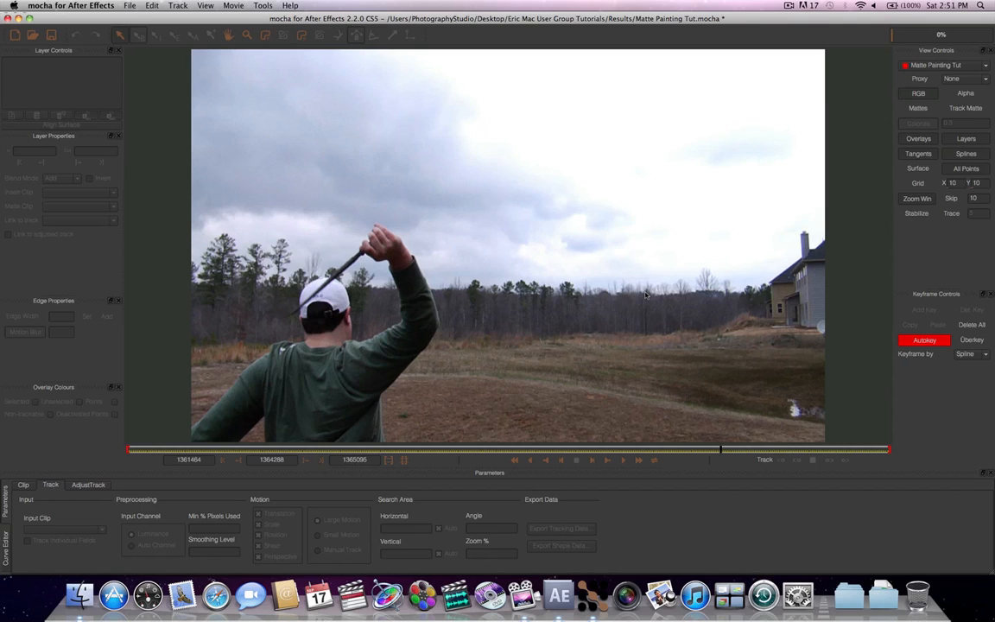
mouse_move(638, 297)
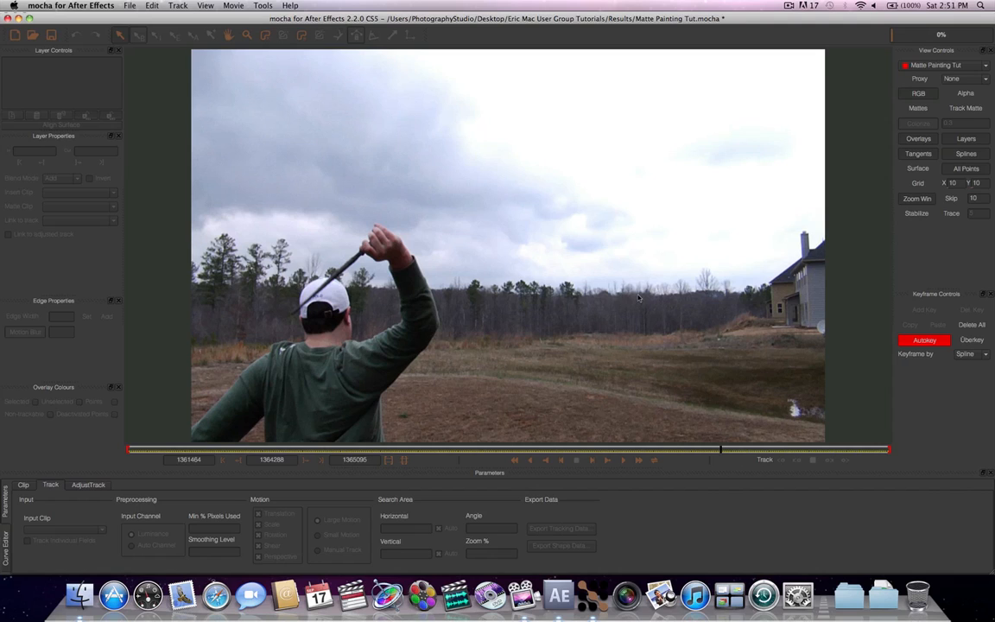
mouse_move(580, 221)
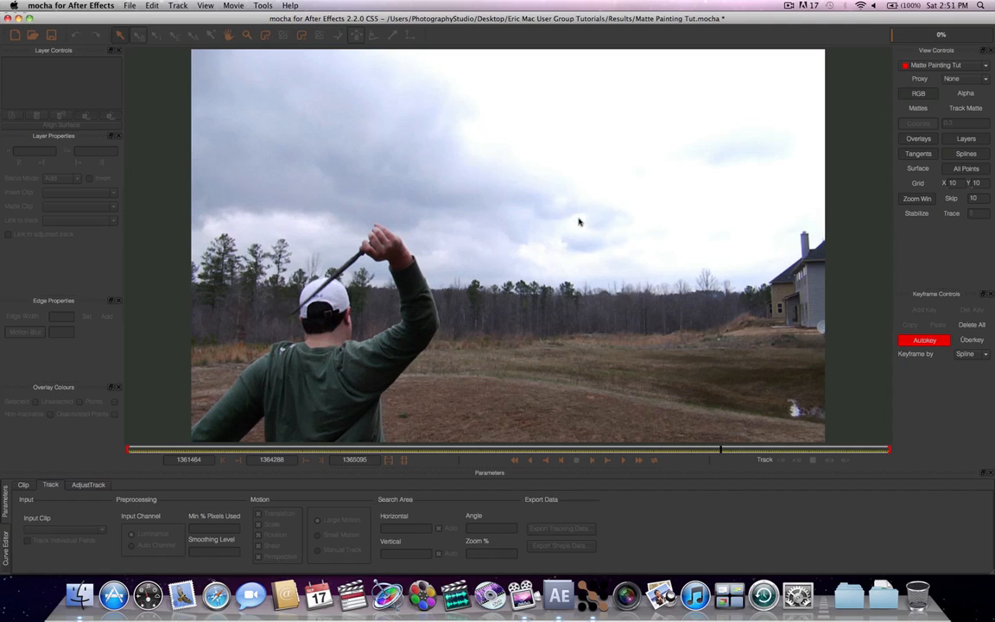
mouse_move(518, 210)
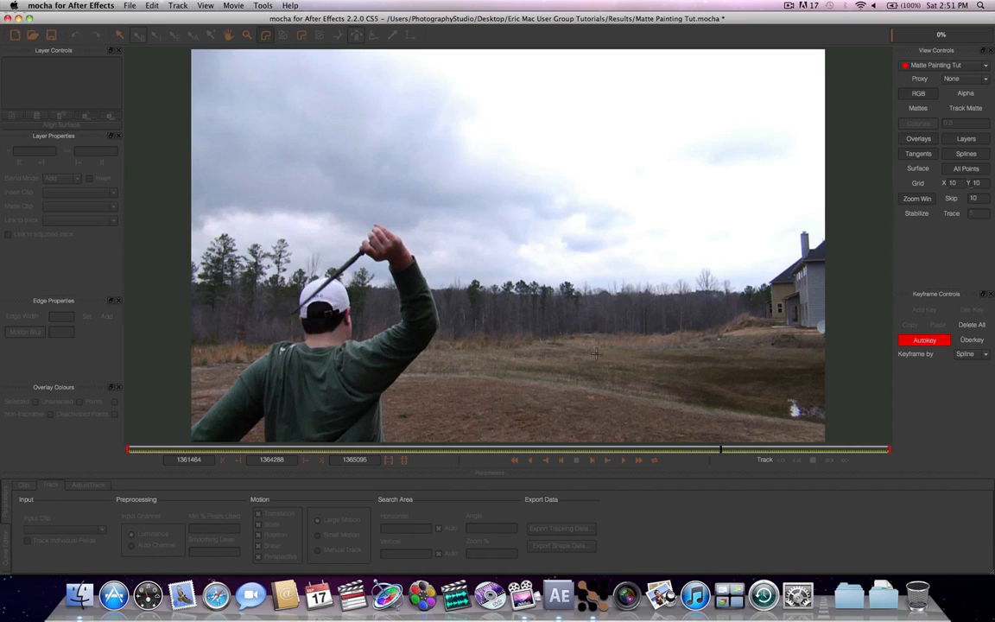
mouse_move(791, 412)
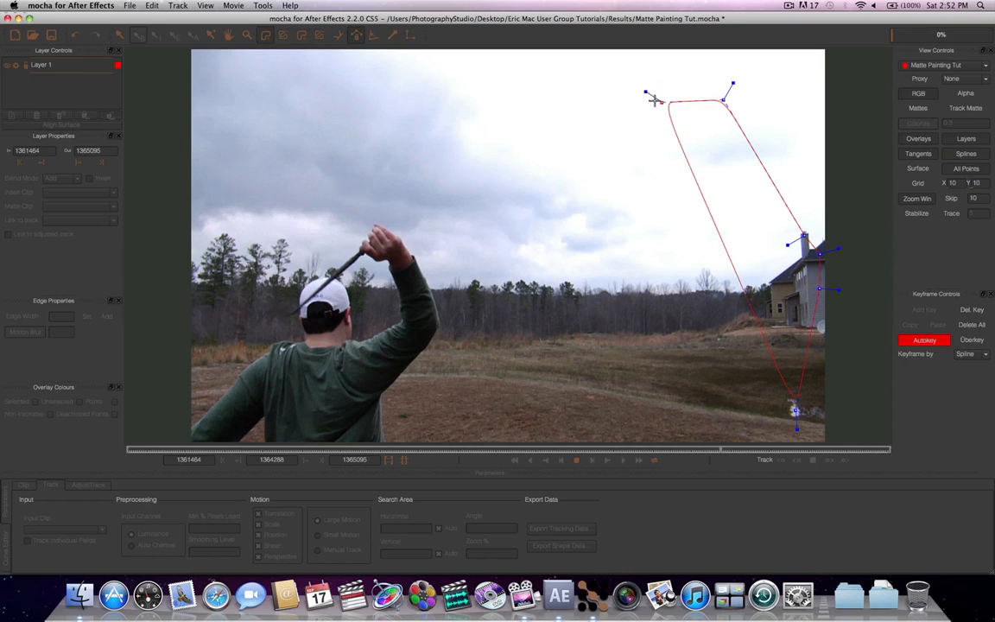
- Reshape Layer 1's spline points to follow the upper sky, tree line and field edge
drag(653, 97, 550, 86)
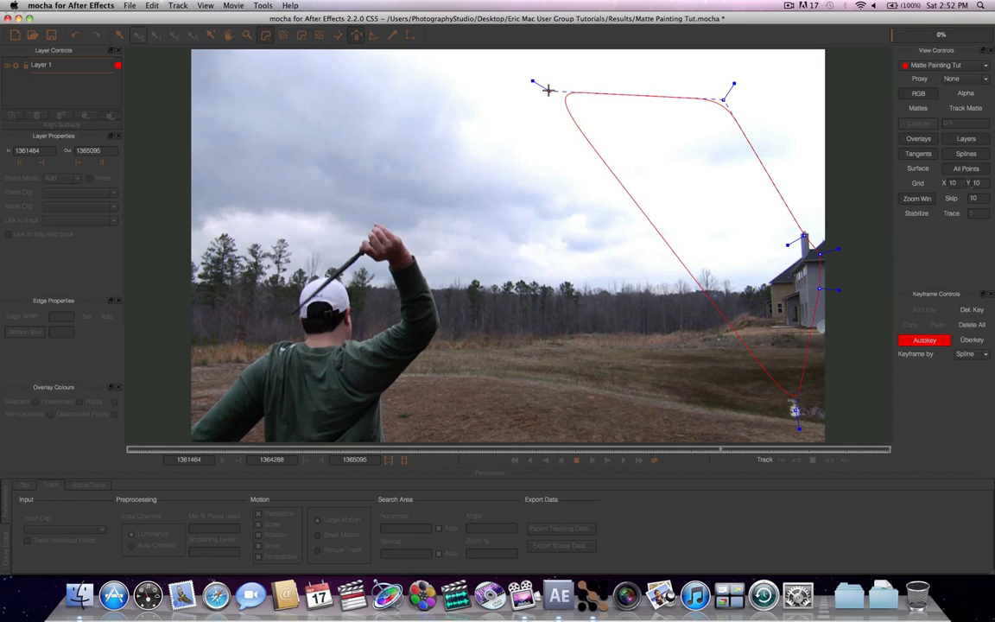
drag(546, 86, 529, 81)
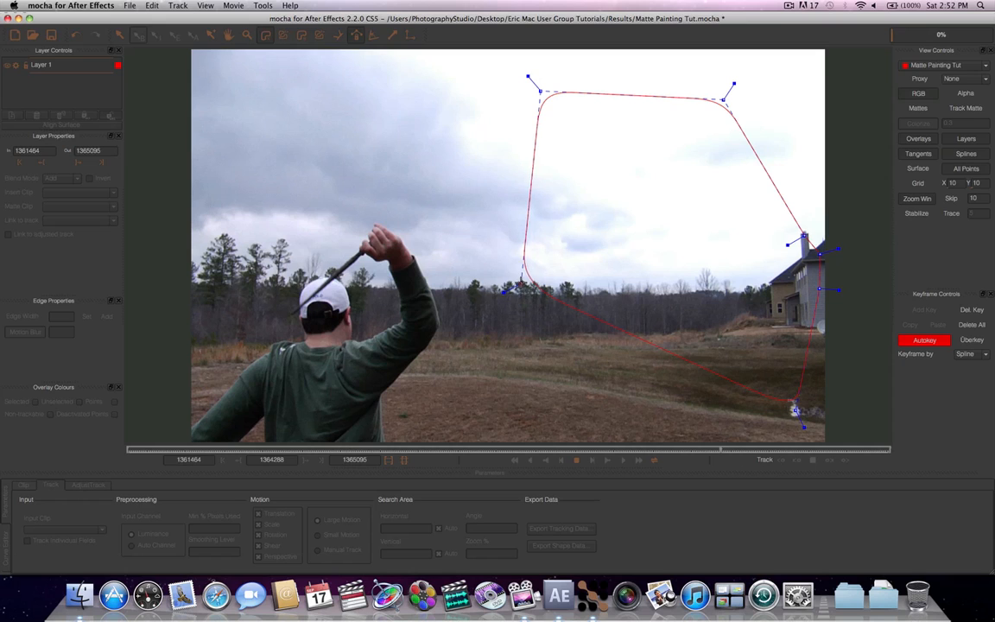
drag(504, 292, 525, 361)
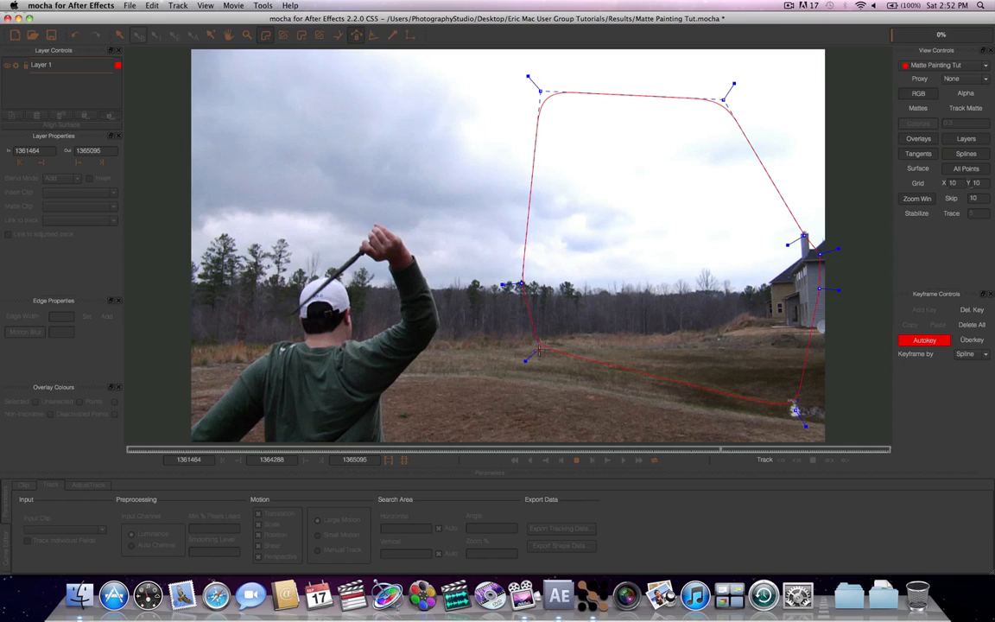
drag(525, 359, 581, 412)
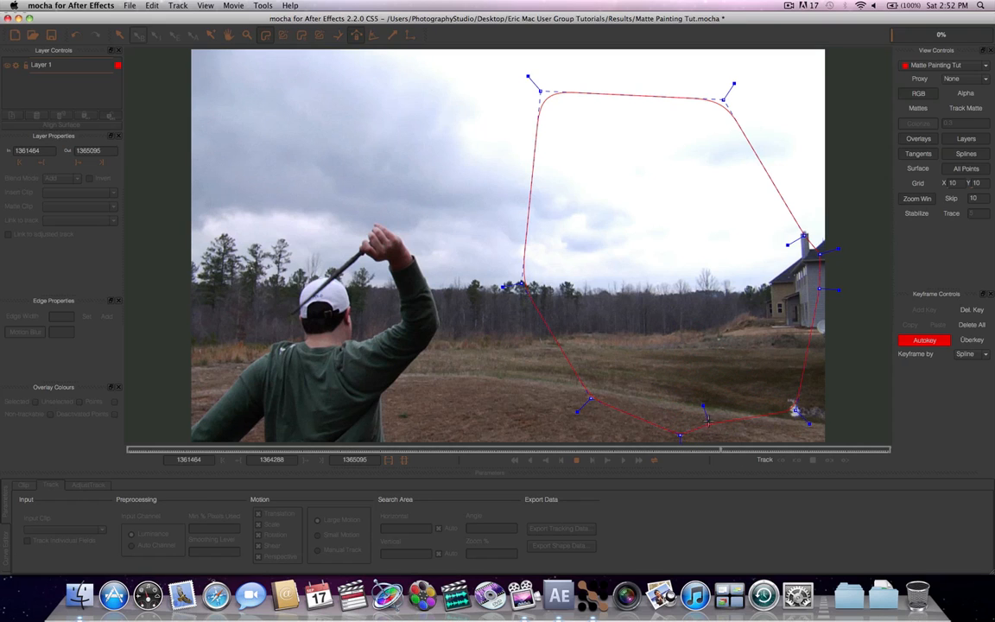
drag(708, 421, 701, 404)
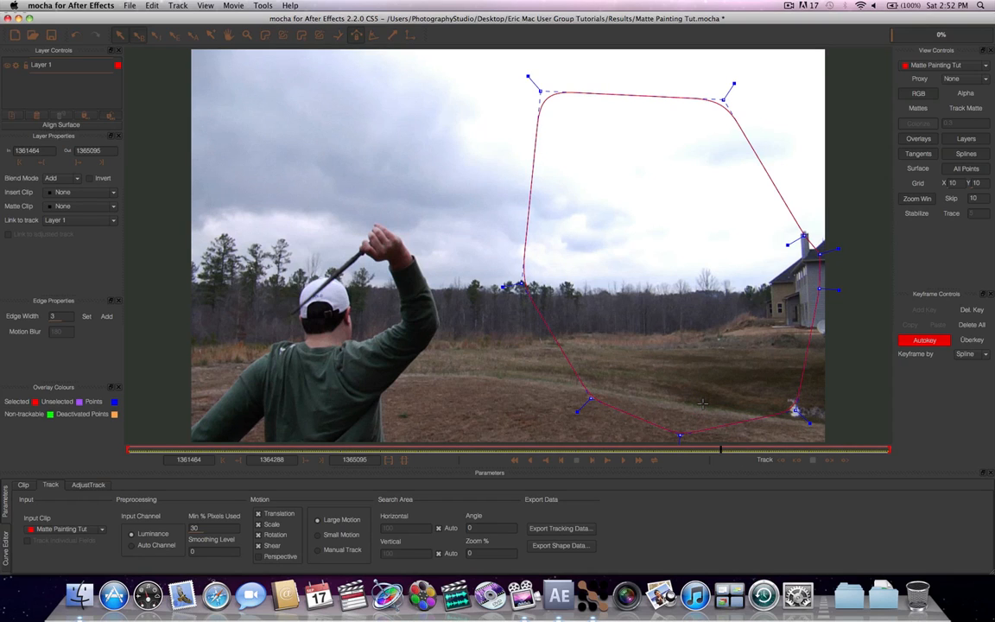
mouse_move(654, 290)
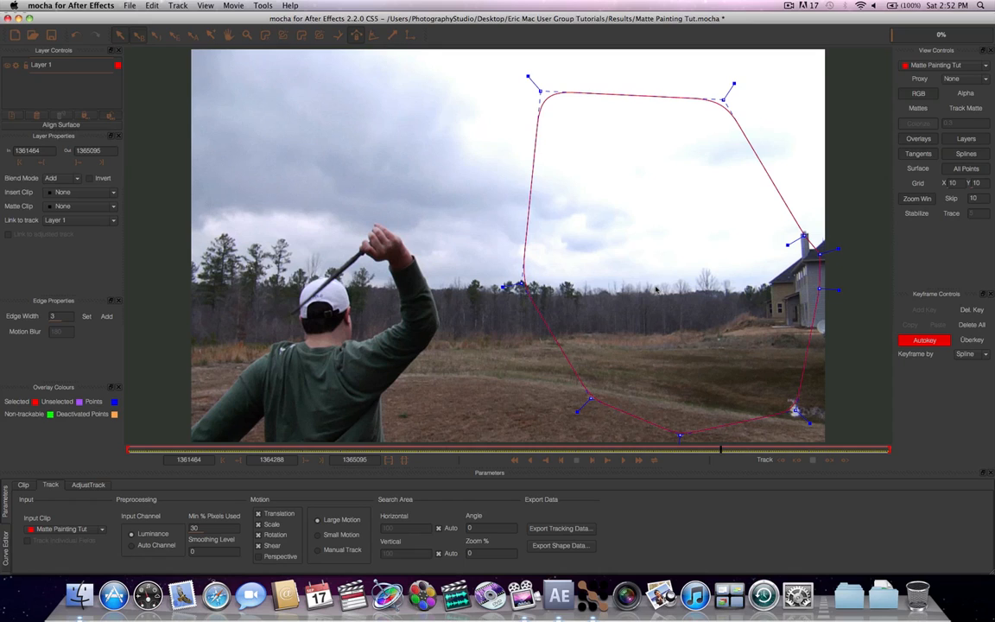
mouse_move(803, 318)
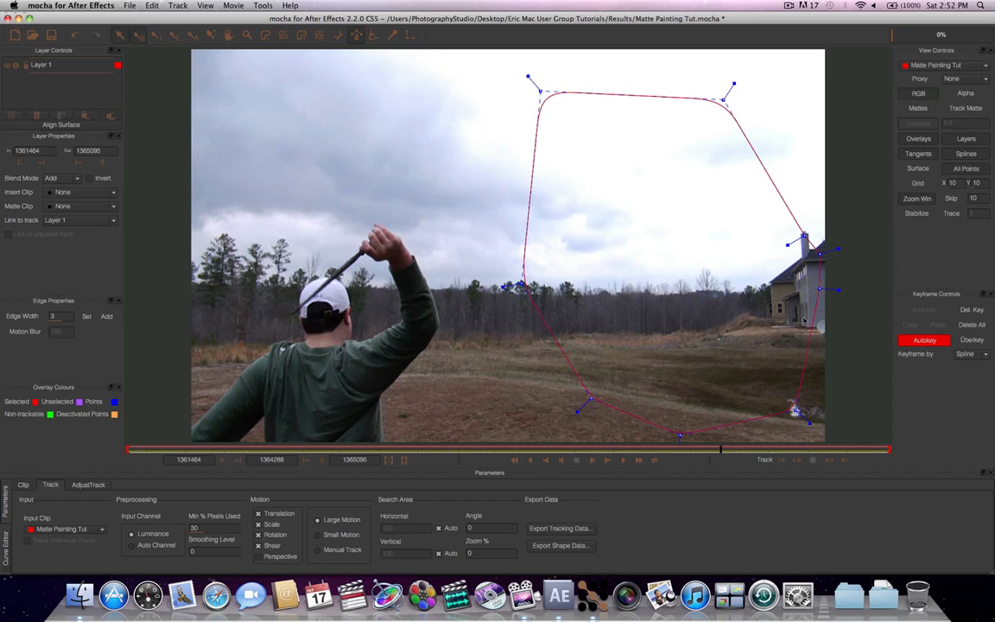
mouse_move(688, 245)
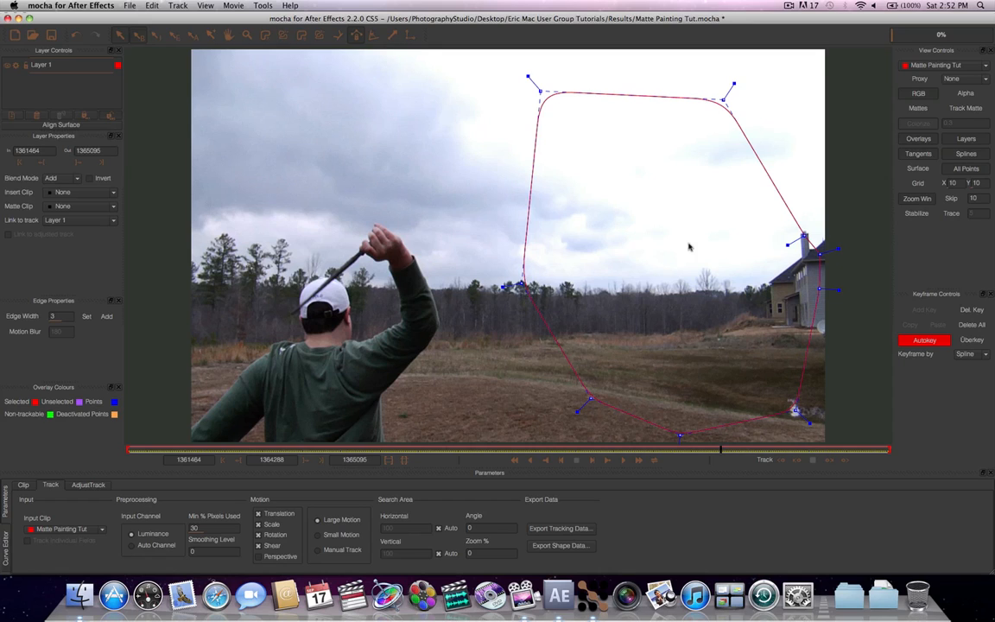
mouse_move(671, 252)
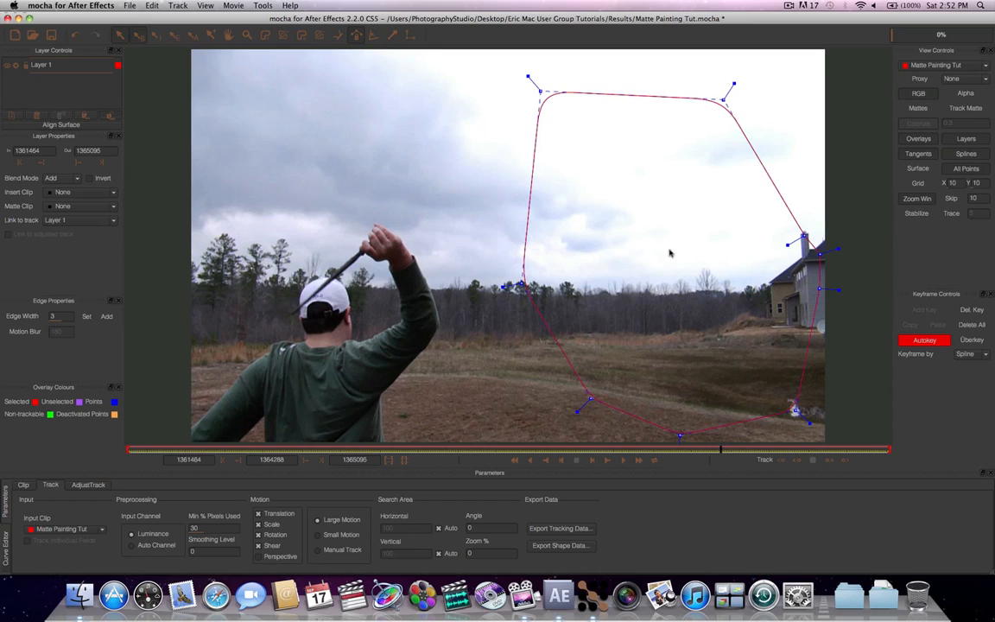
mouse_move(646, 259)
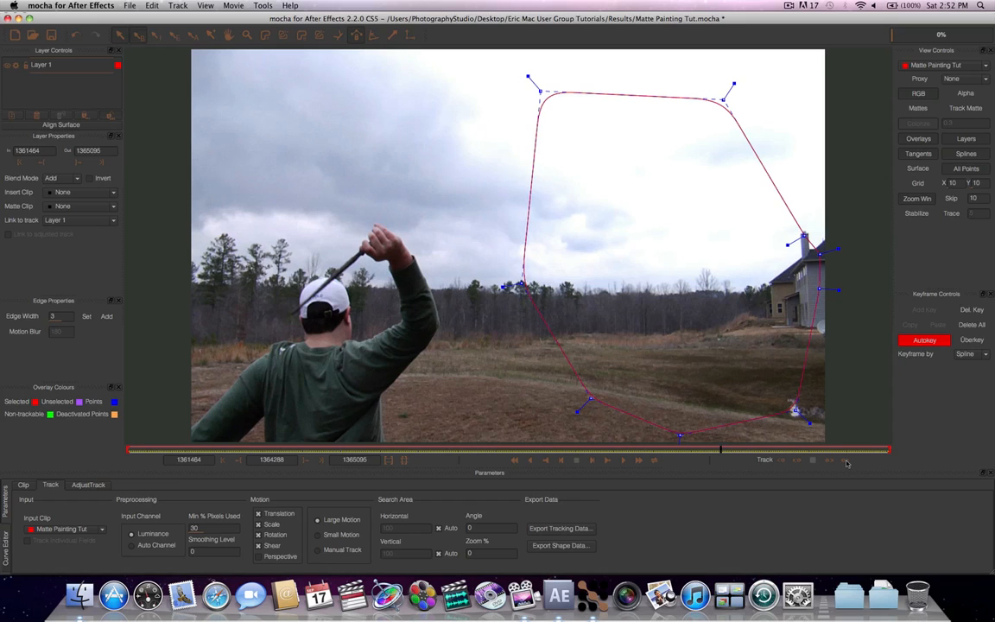
mouse_move(846, 463)
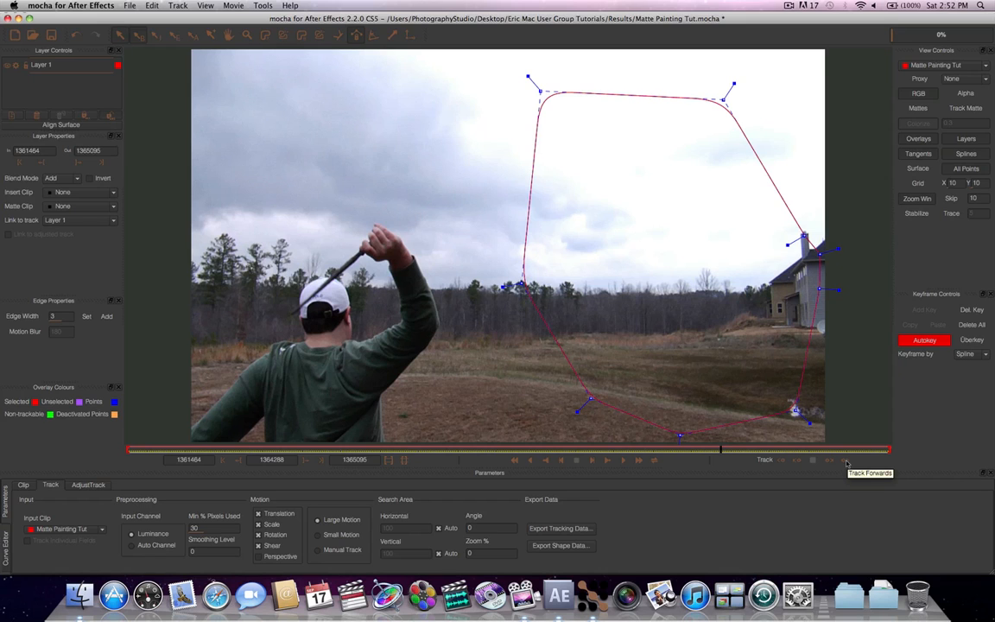
- Track Layer 1's shape forward through the clip with Track Forwards
click(846, 461)
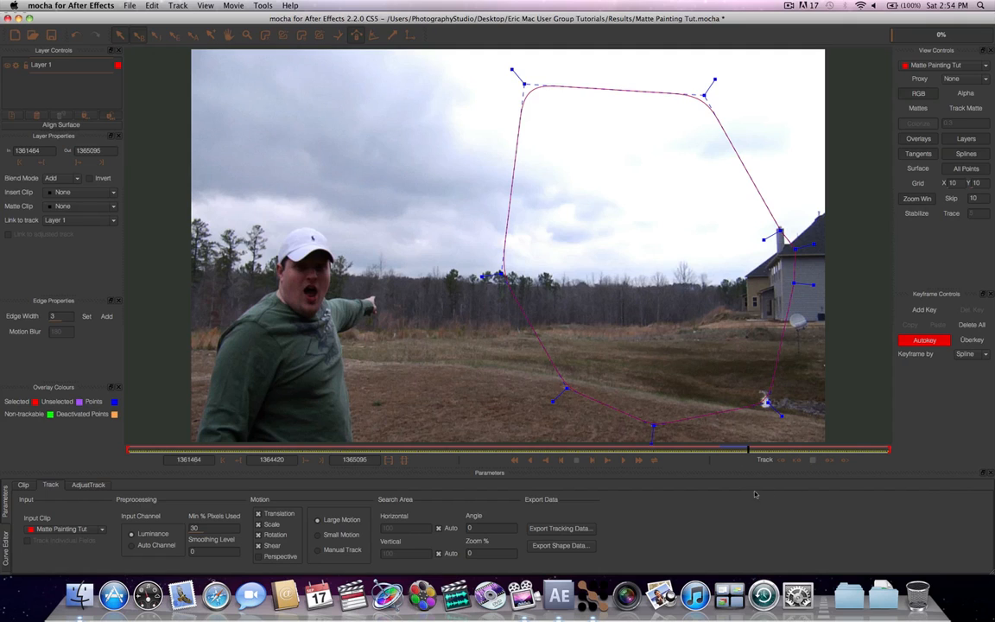
mouse_move(677, 377)
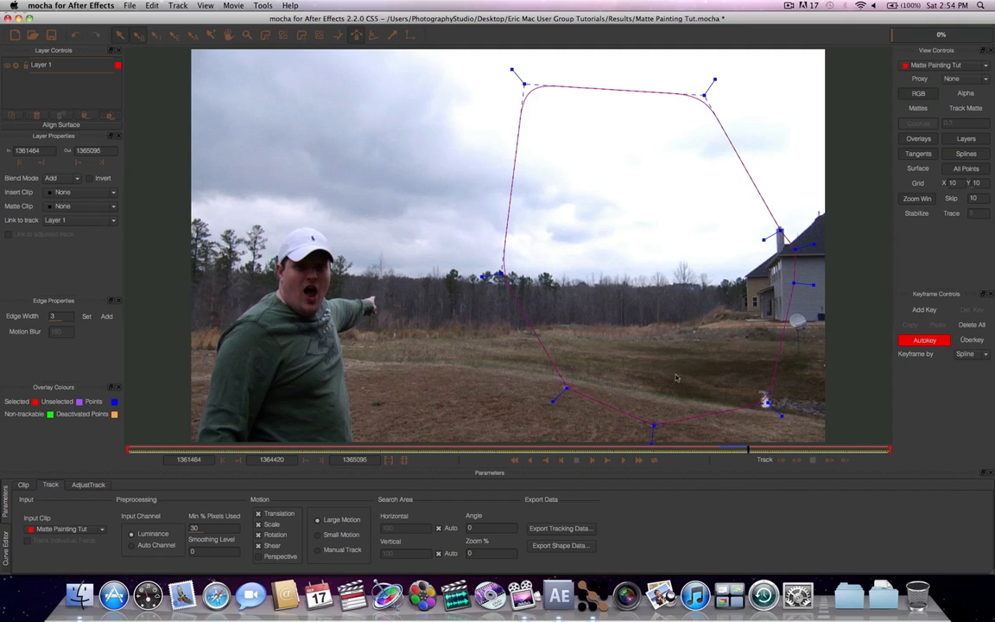
mouse_move(678, 290)
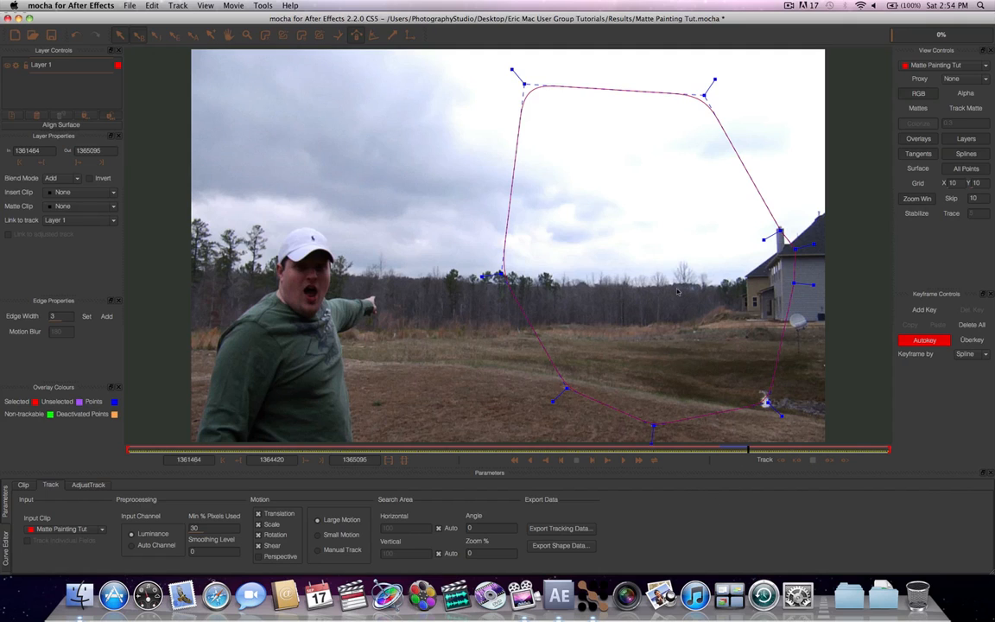
mouse_move(628, 270)
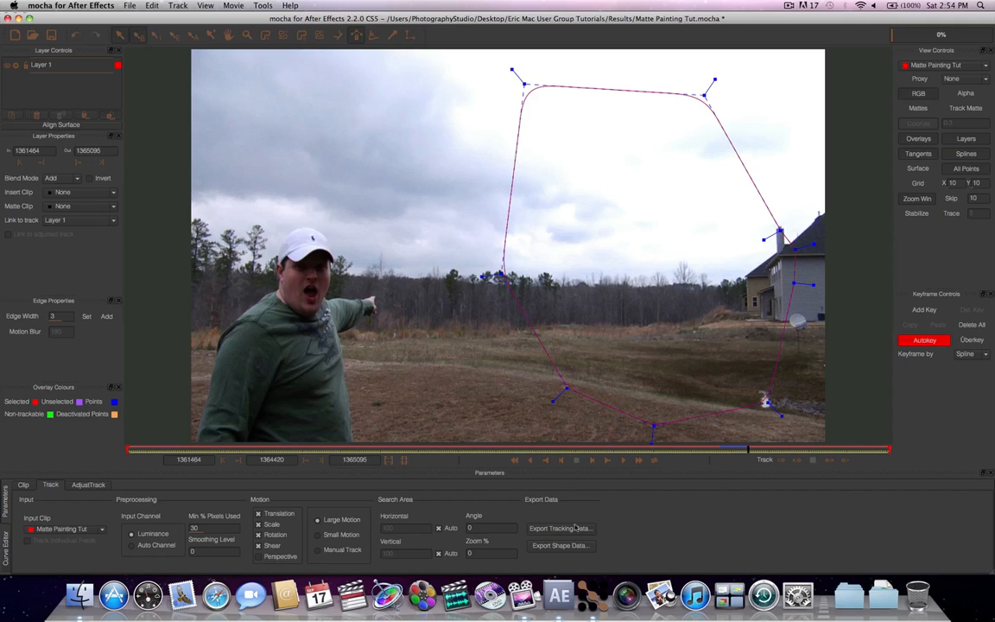
- Export the Mocha tracking data as After Effects Transform Data copied to the clipboard
click(558, 528)
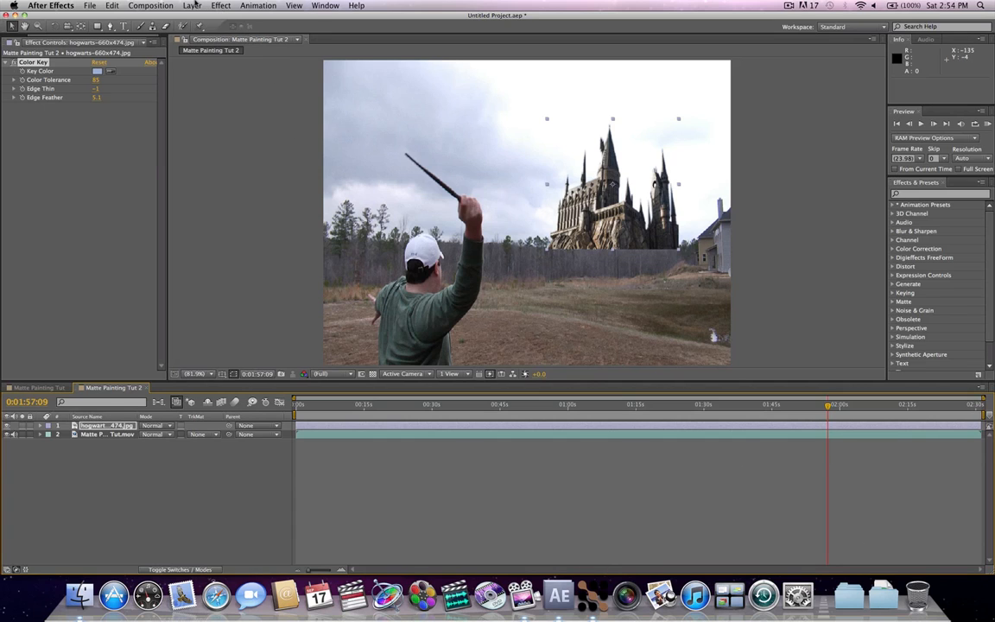
- Add a Null Object layer to the composition and return to the first frame
click(190, 4)
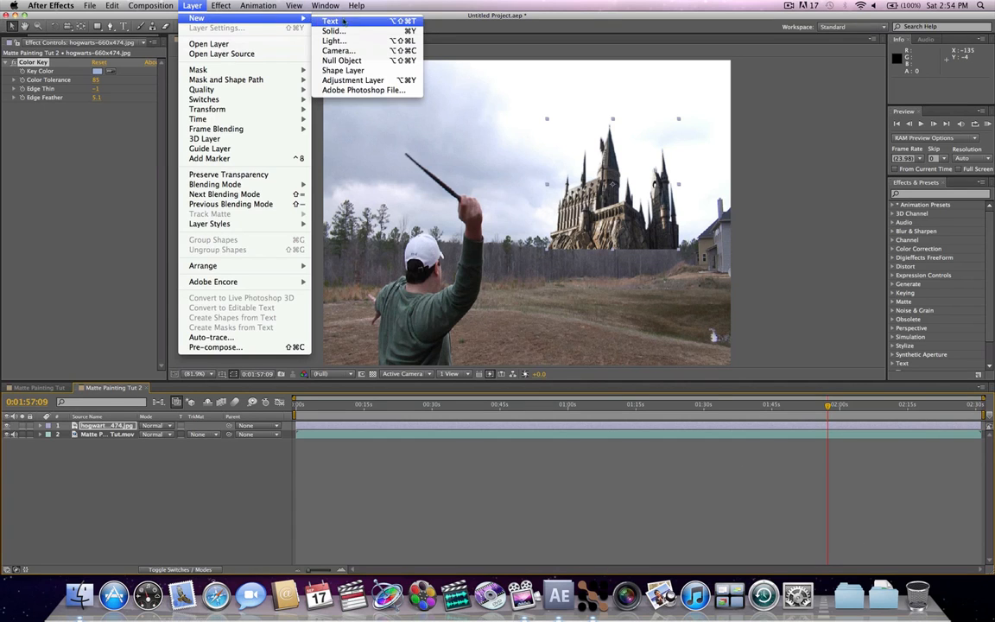
click(346, 59)
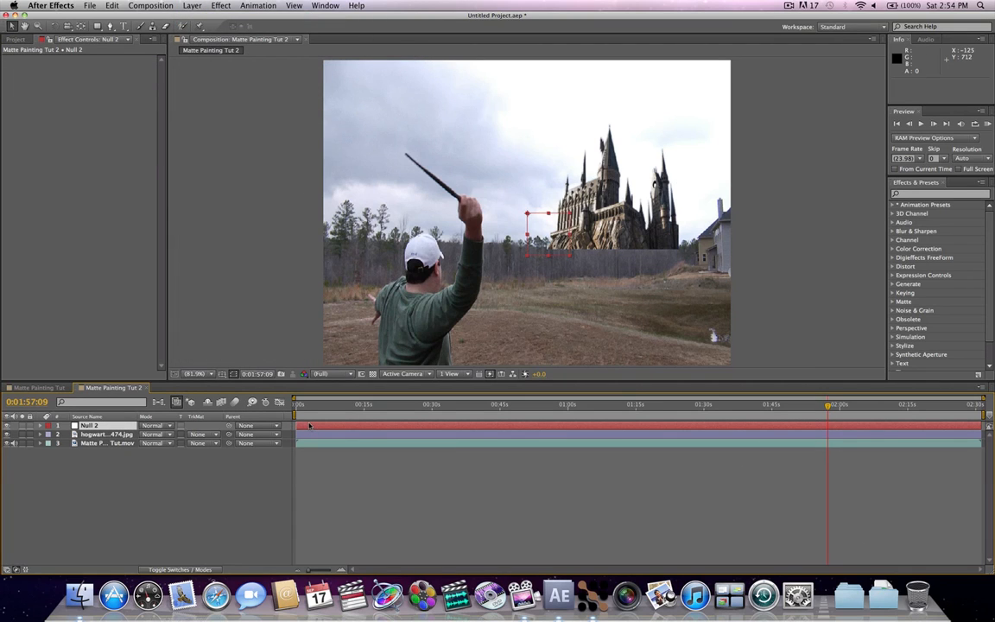
click(297, 404)
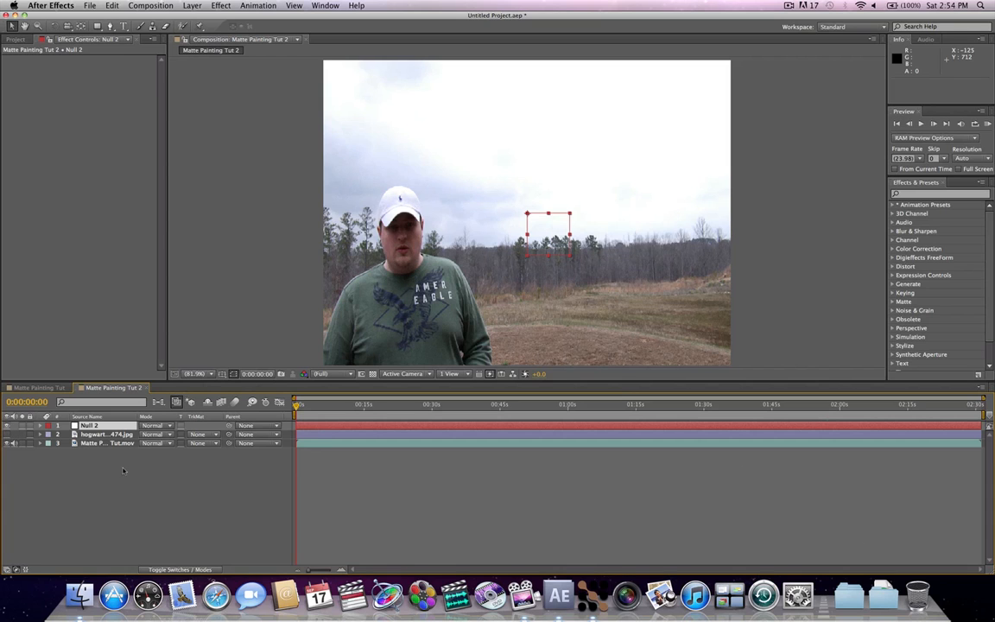
- Select the null layer and paste the copied Mocha tracking data as keyframes
click(322, 405)
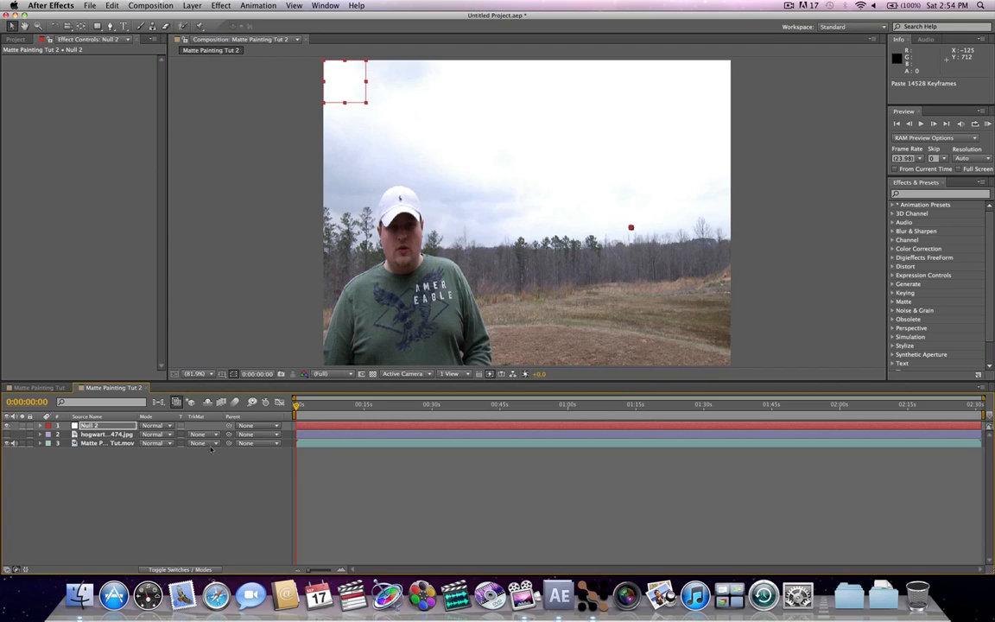
mouse_move(393, 423)
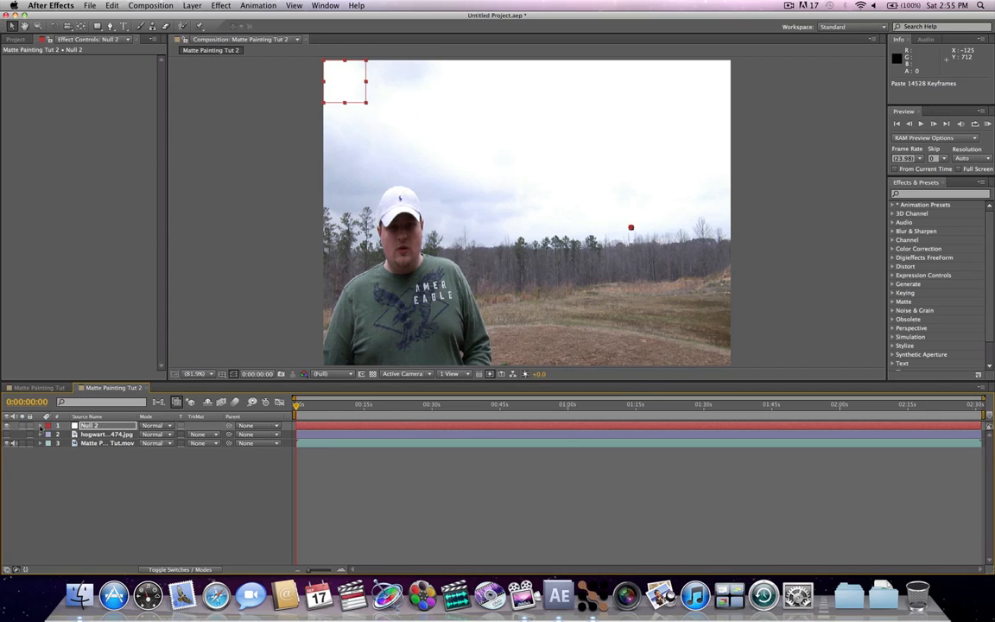
click(48, 425)
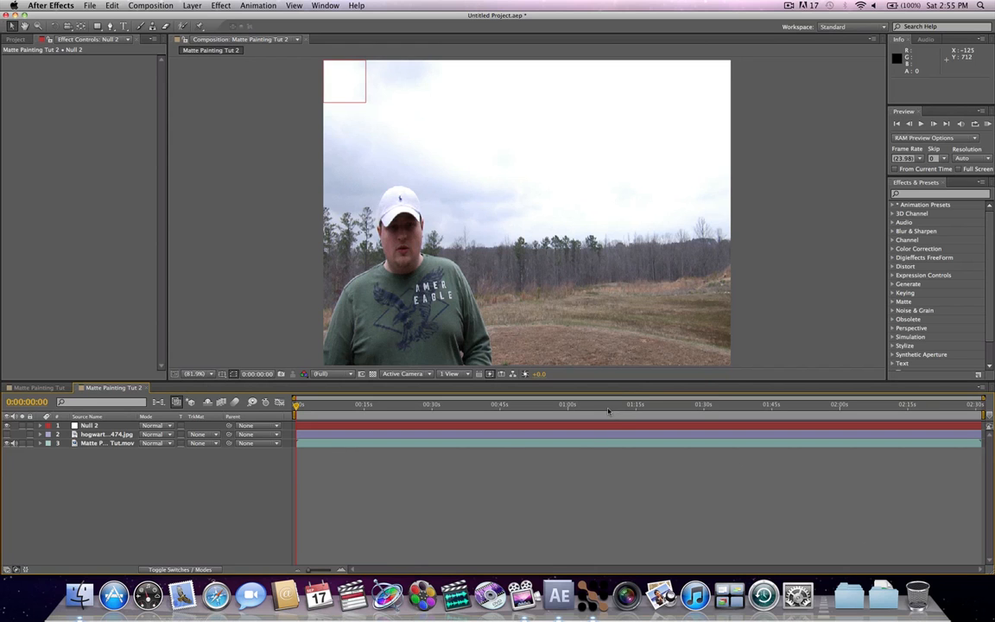
click(836, 411)
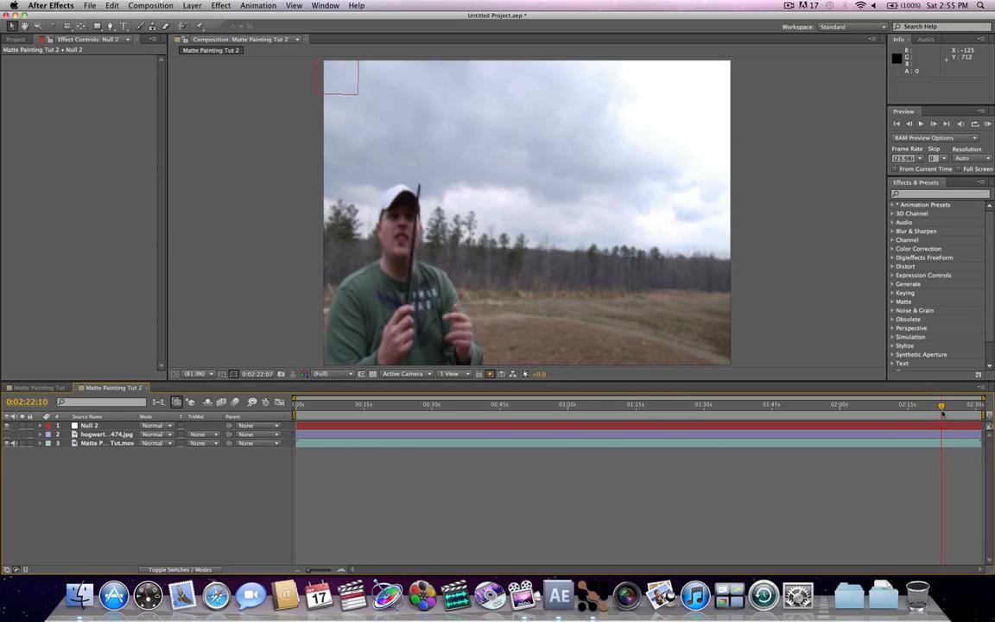
click(813, 414)
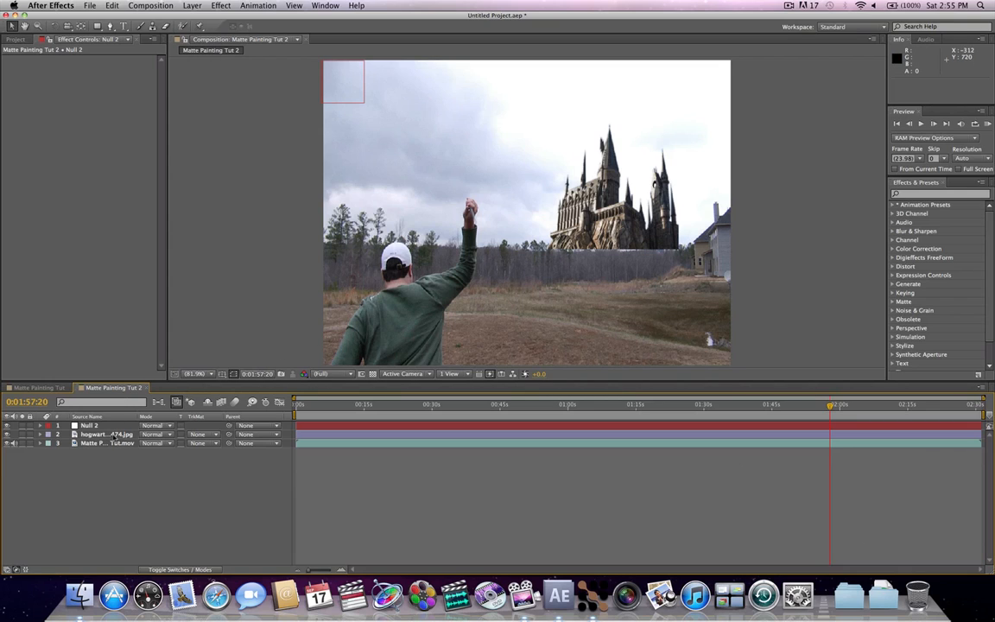
click(104, 435)
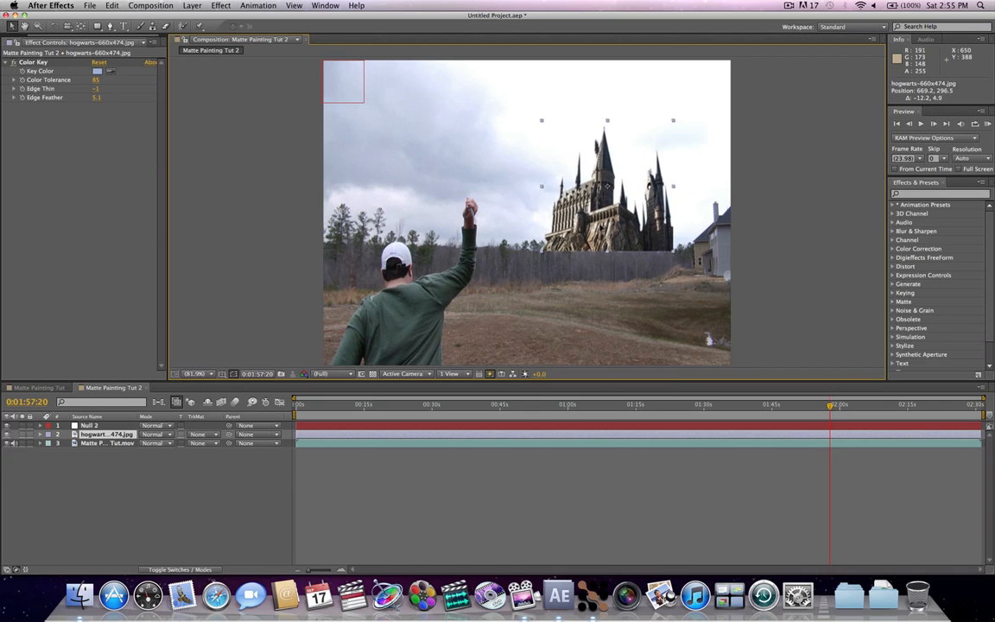
- Parent the Hogwarts castle layer to Null 2 with the Parent pick whip
drag(604, 186, 608, 176)
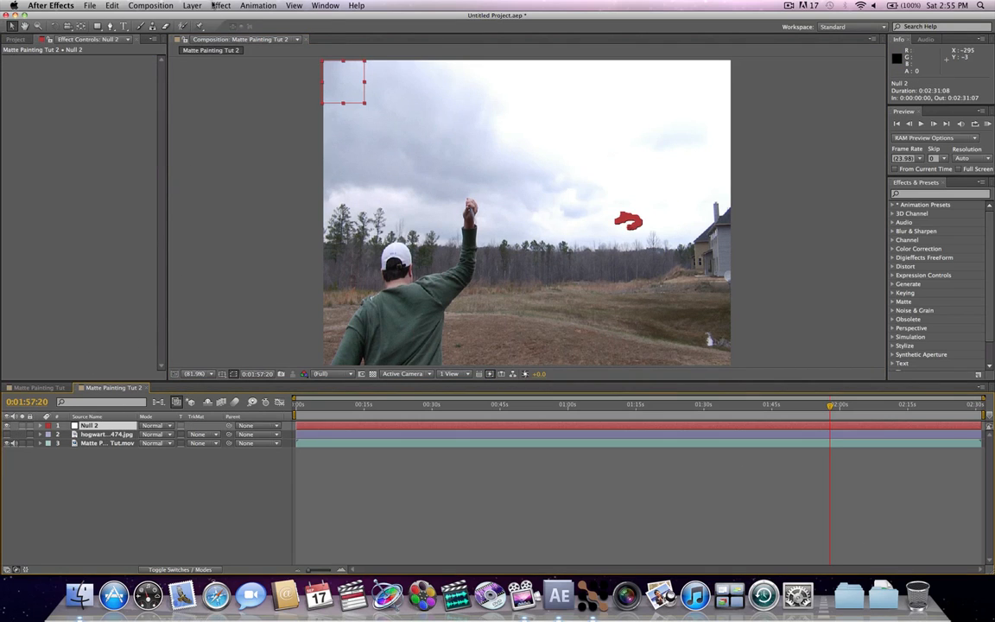
- Create a new comp-size solid named 'matte'
click(180, 7)
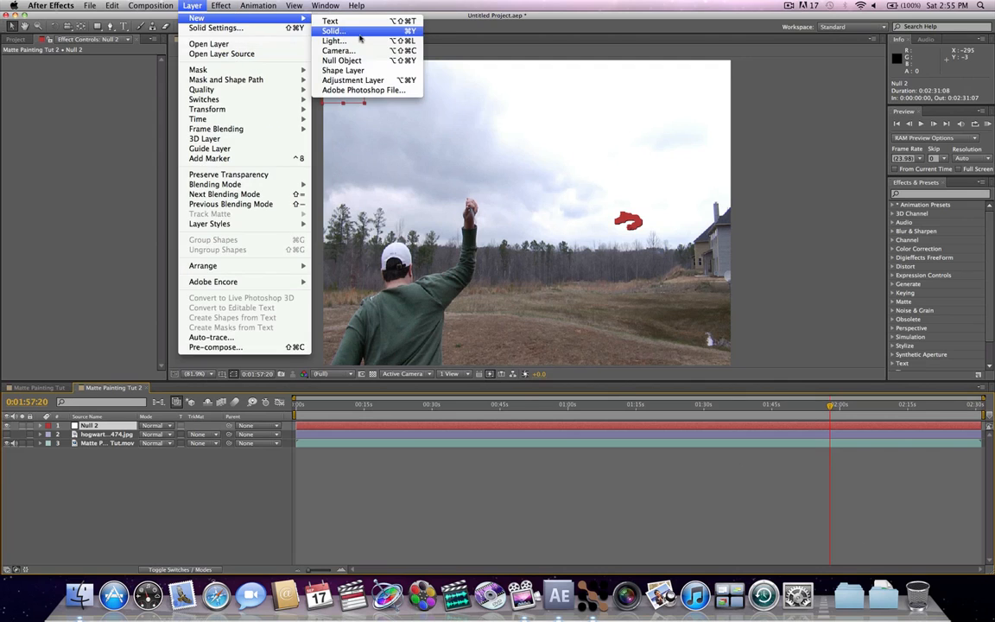
click(336, 28)
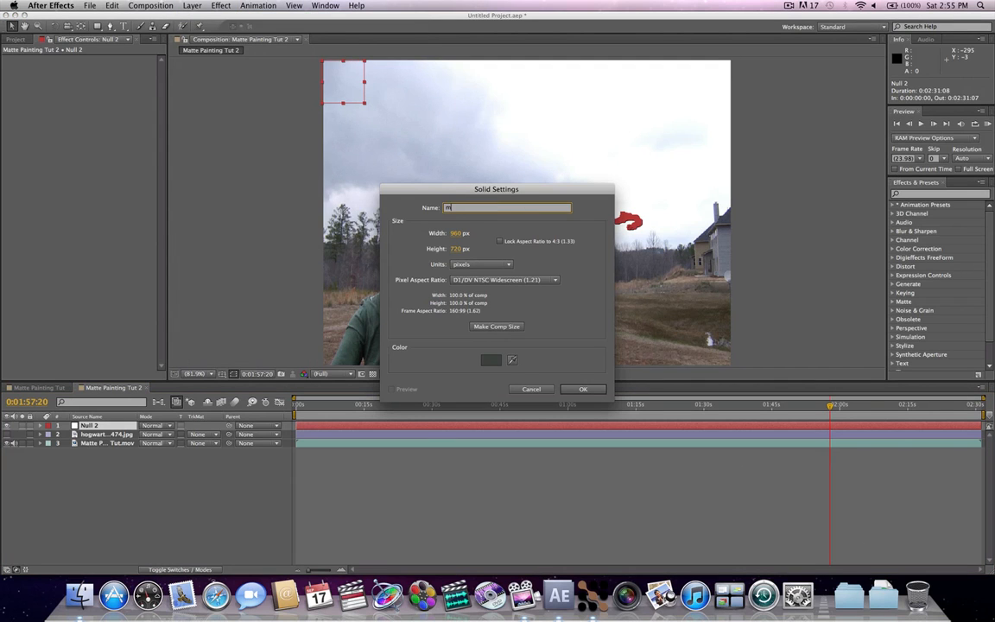
text(matte)
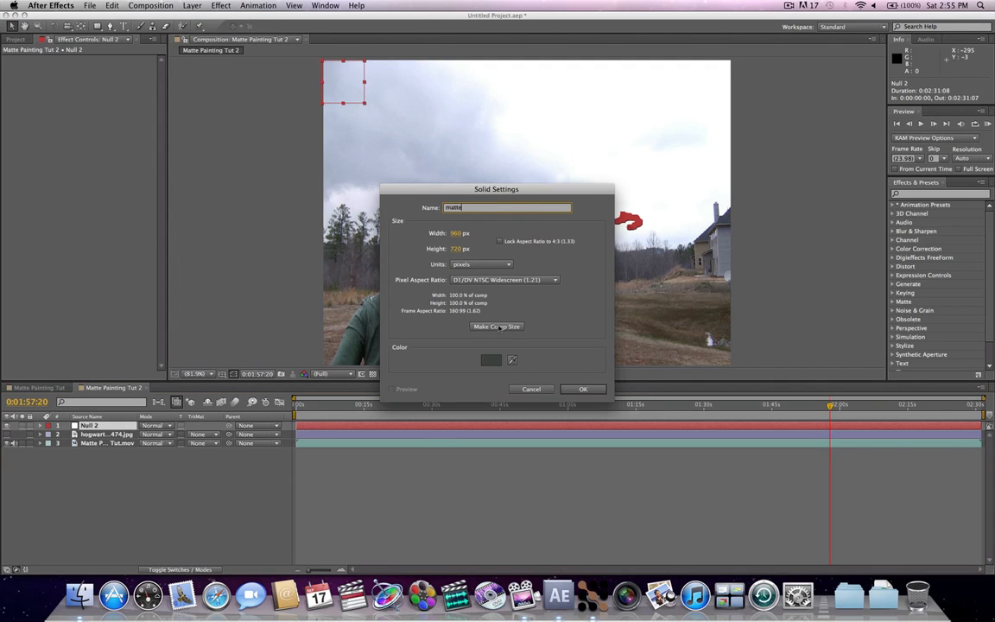
click(582, 389)
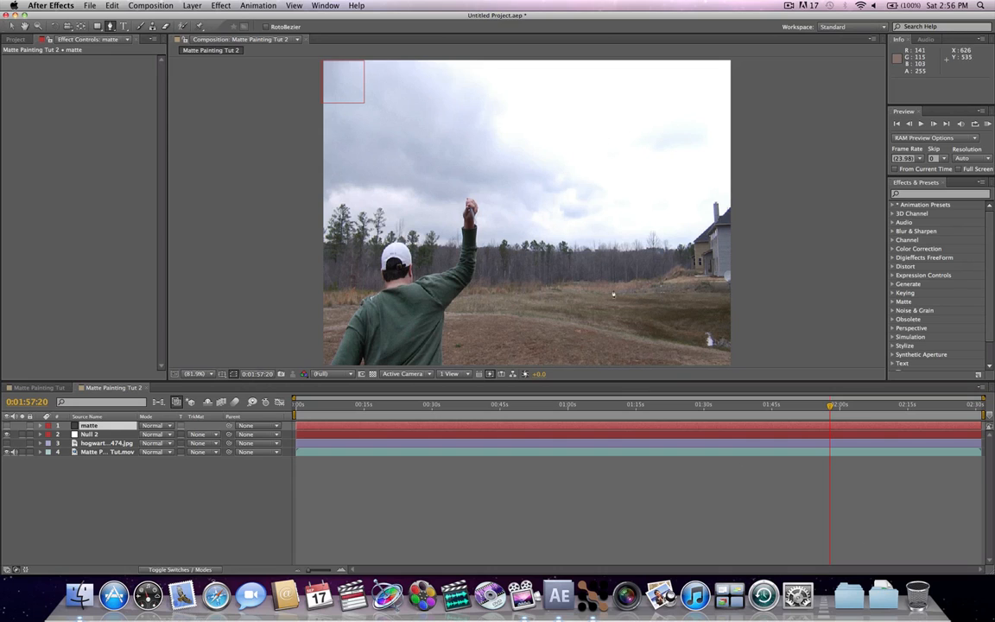
mouse_move(605, 221)
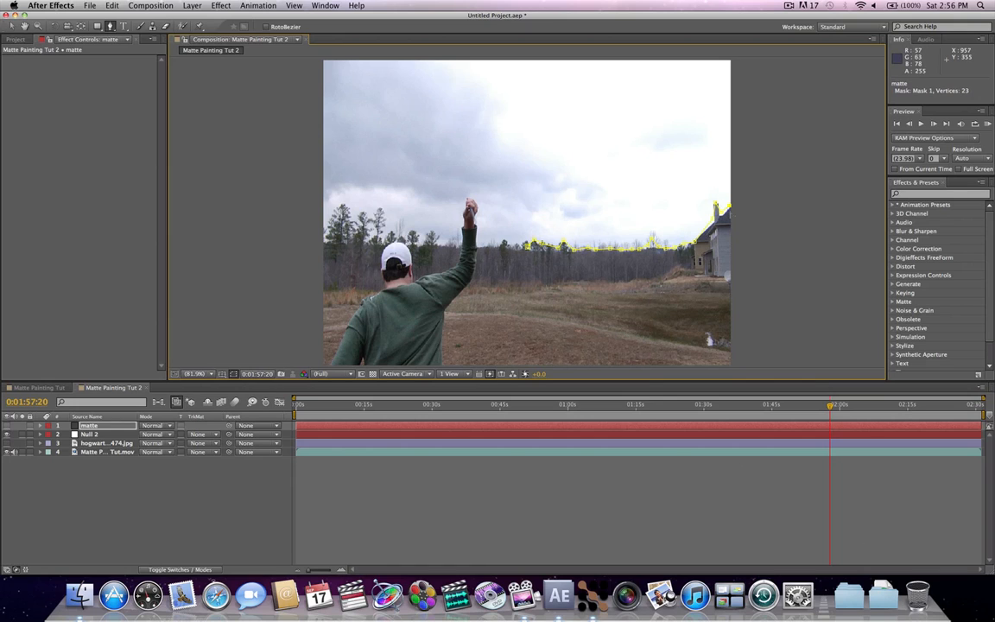
- Start the tree-line mask on the matte and select the Hogwarts image layer to move it beneath
click(800, 304)
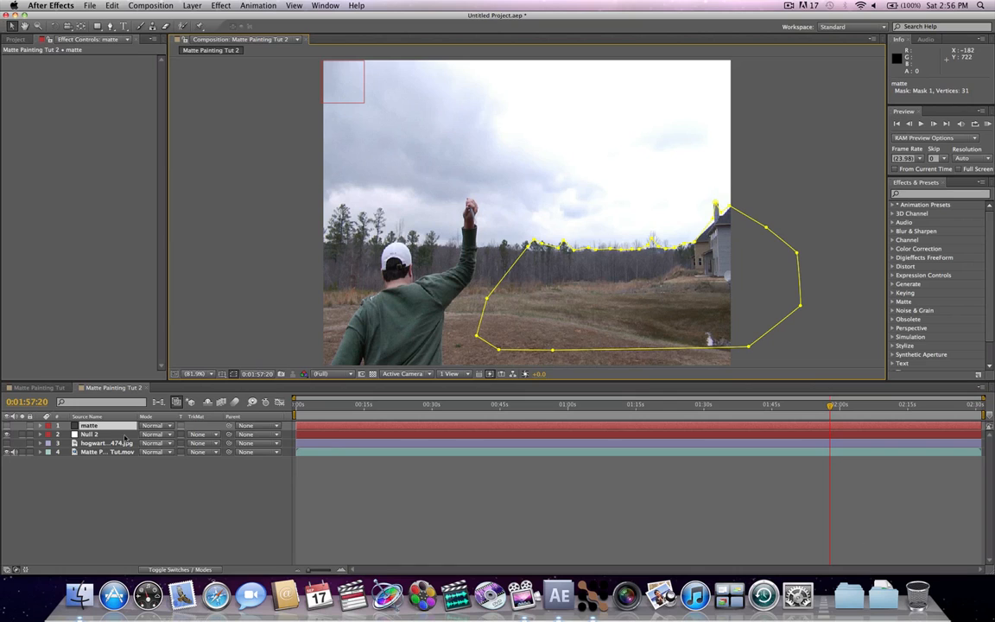
mouse_move(561, 259)
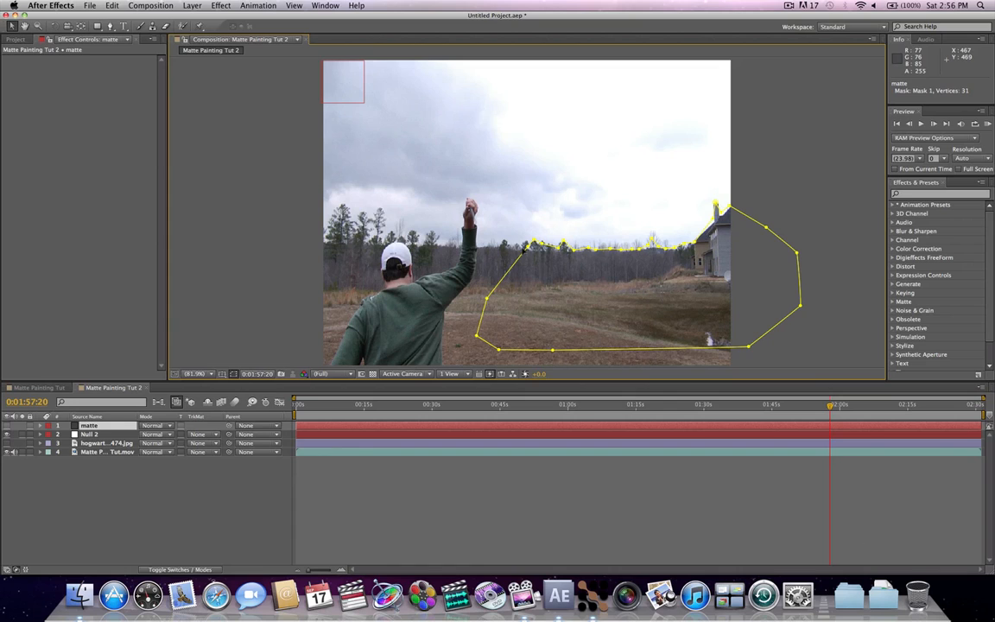
mouse_move(620, 259)
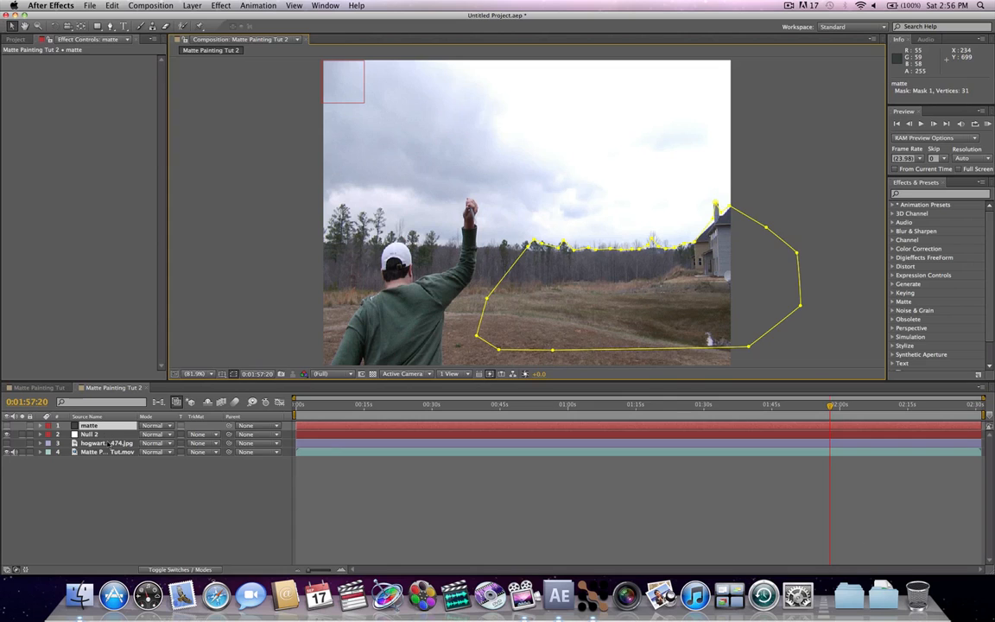
click(105, 442)
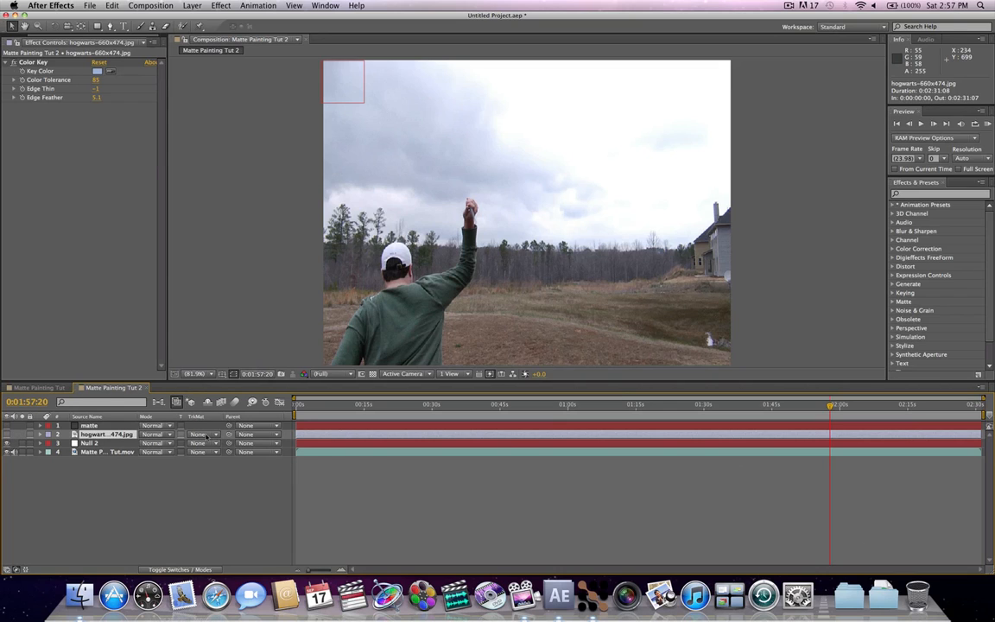
- Set the Hogwarts layer's track matte to Alpha Inverted Matte 'matte'
click(201, 436)
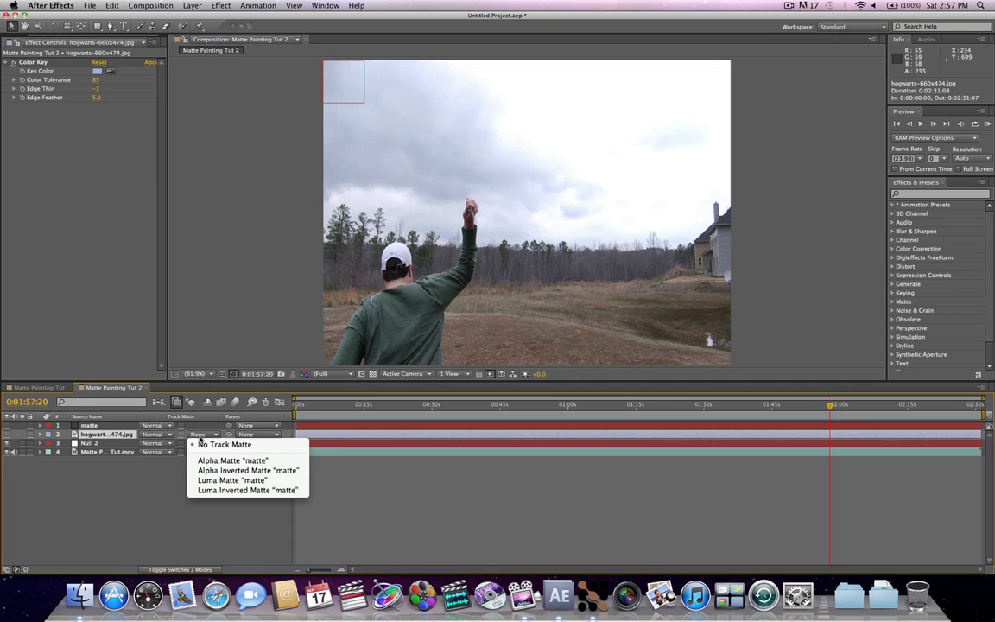
click(248, 470)
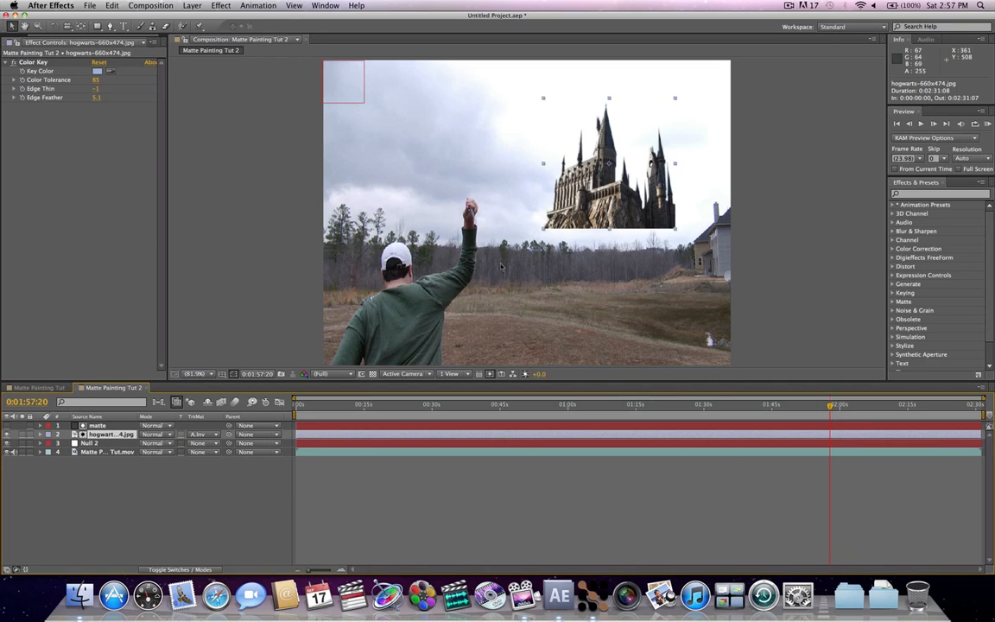
- Shrink the castle image and position it above the right-side tree line
drag(608, 162, 602, 147)
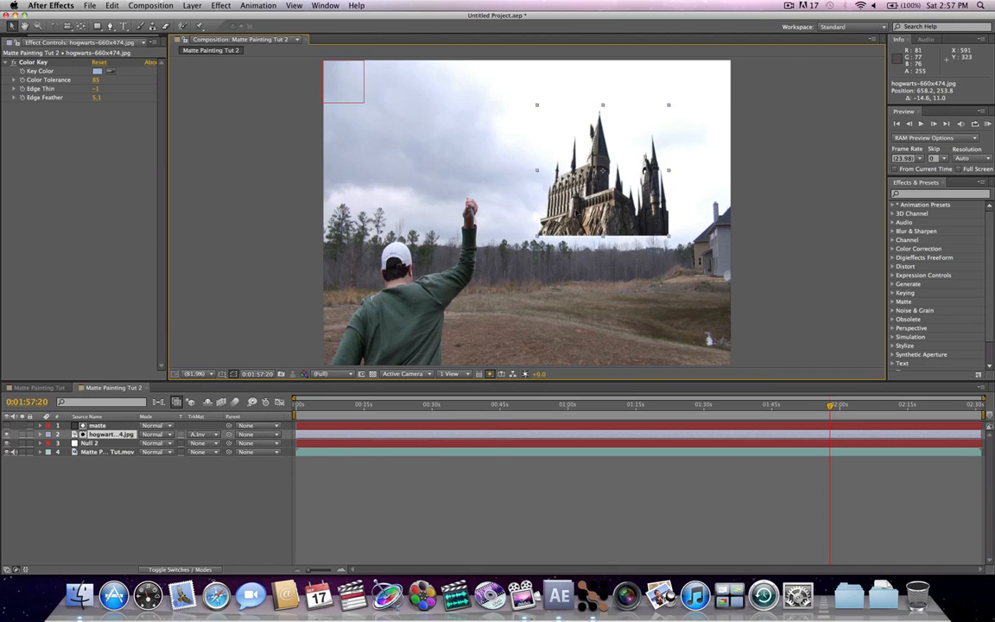
drag(602, 171, 612, 167)
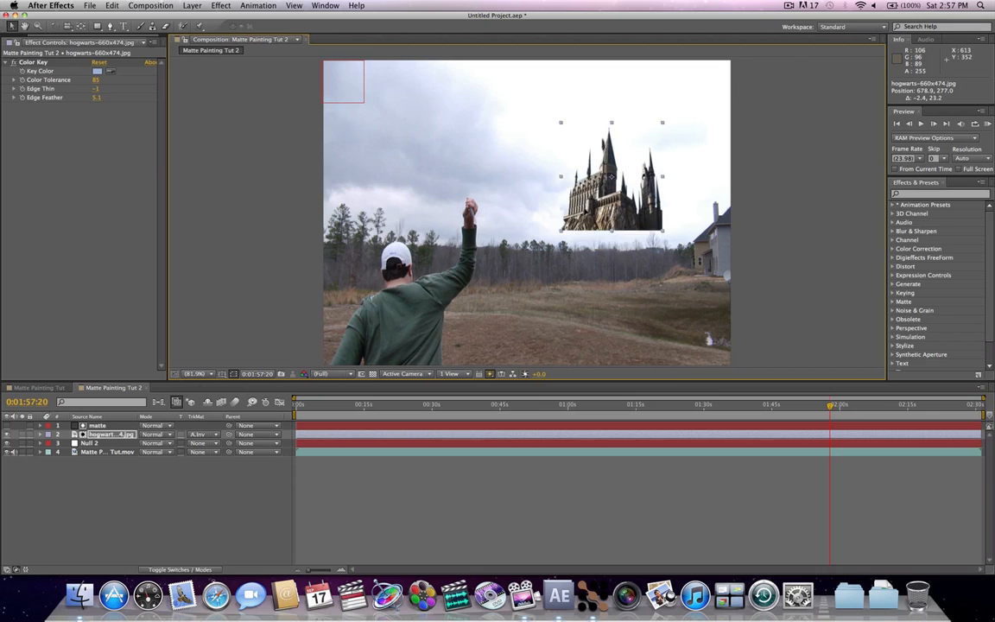
drag(612, 177, 614, 173)
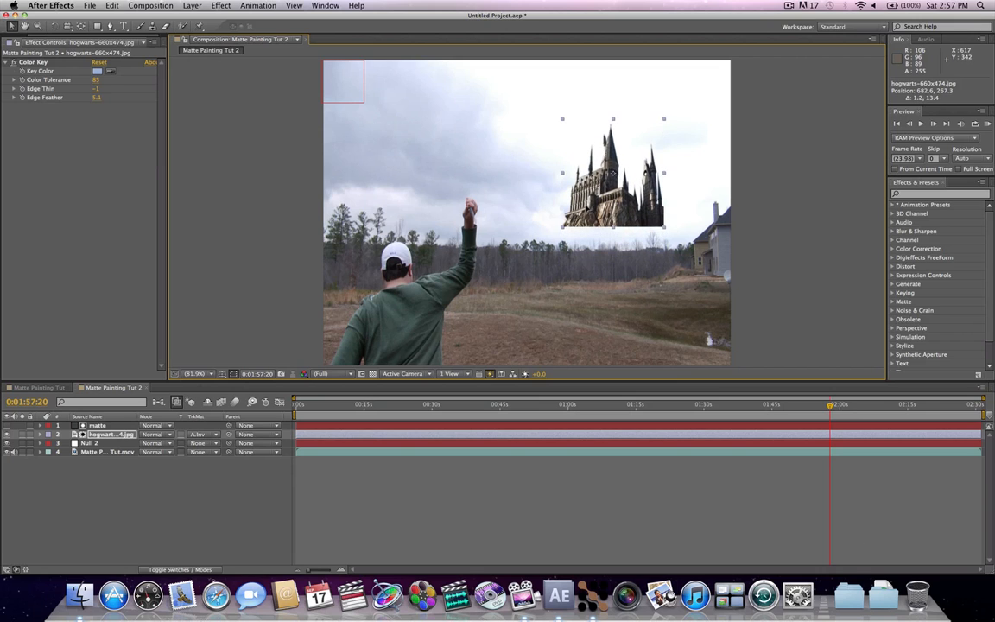
drag(614, 173, 613, 211)
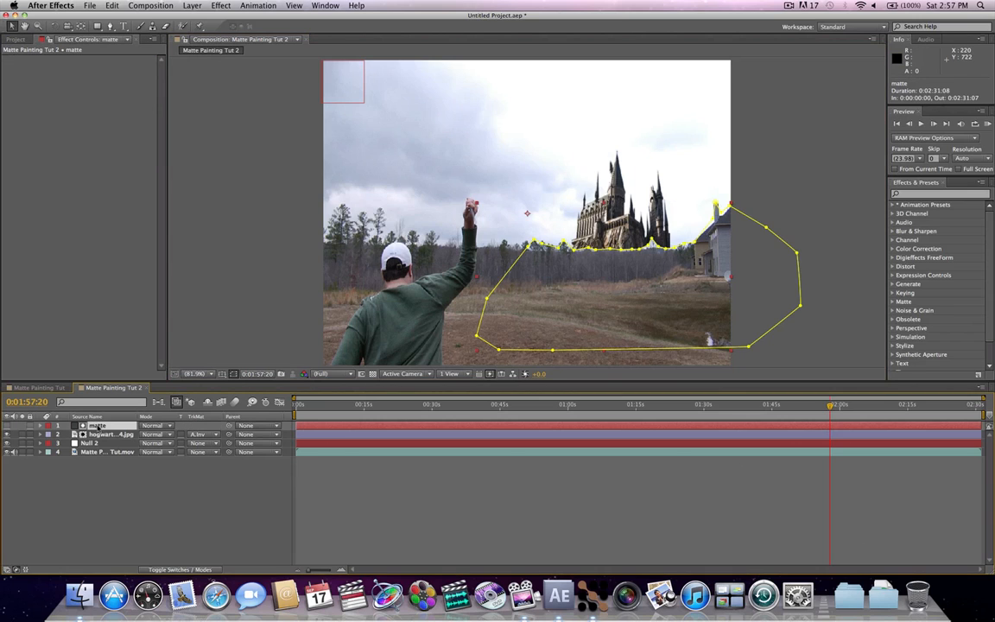
- Select the matte layer to feather its mask edge, then select Null 2
click(45, 425)
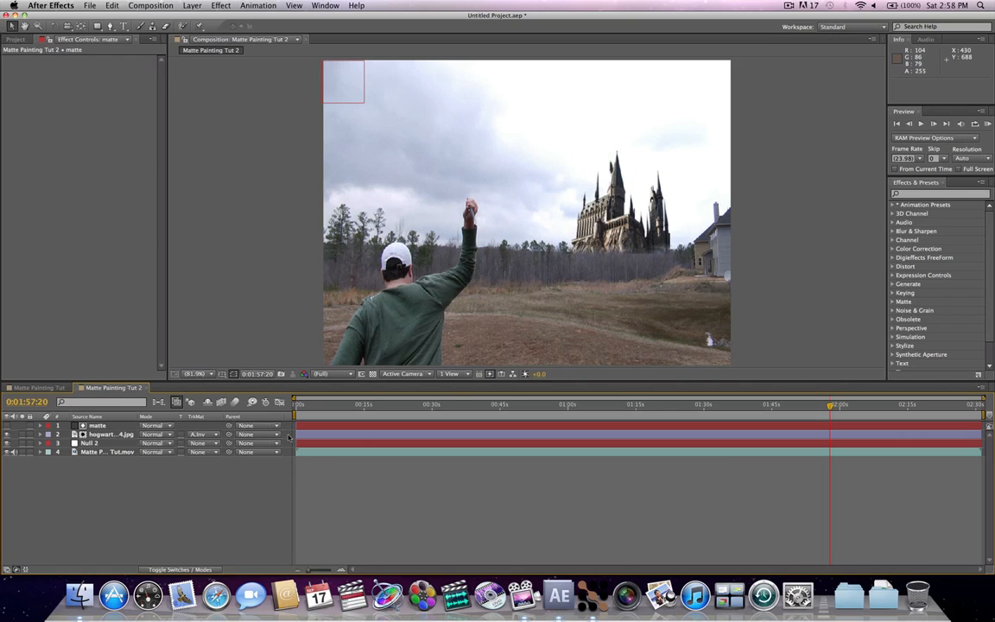
click(90, 444)
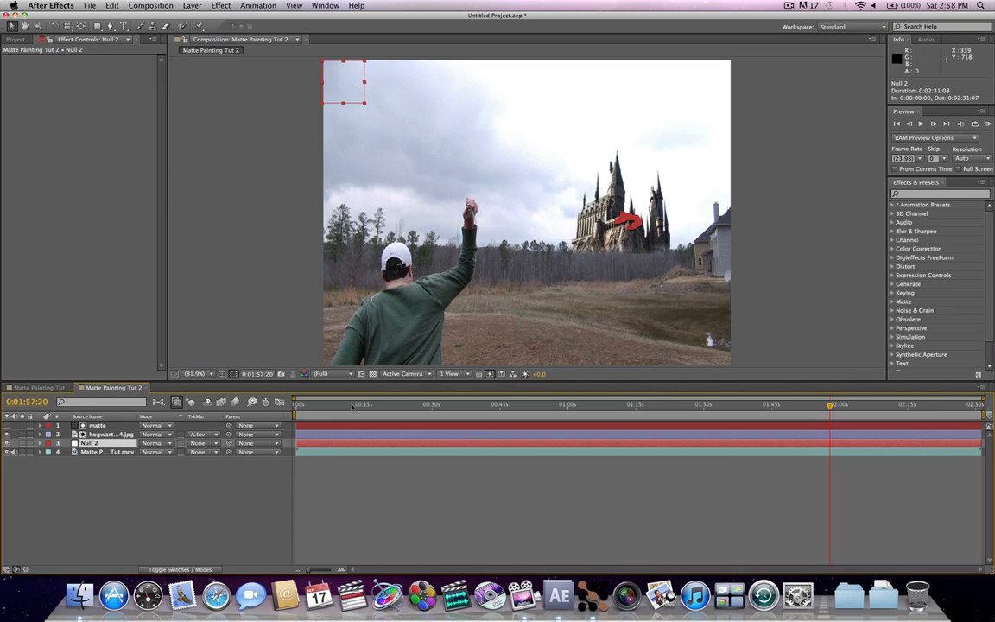
- Make Null 2 the parent of the matte layer and select the Hogwarts layer to parent it too
click(95, 424)
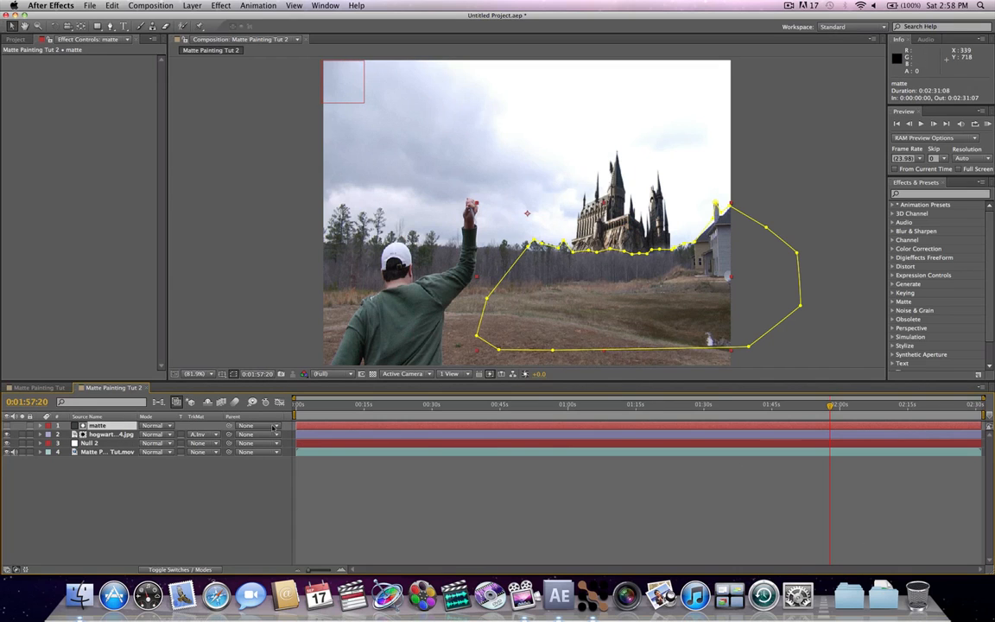
click(259, 425)
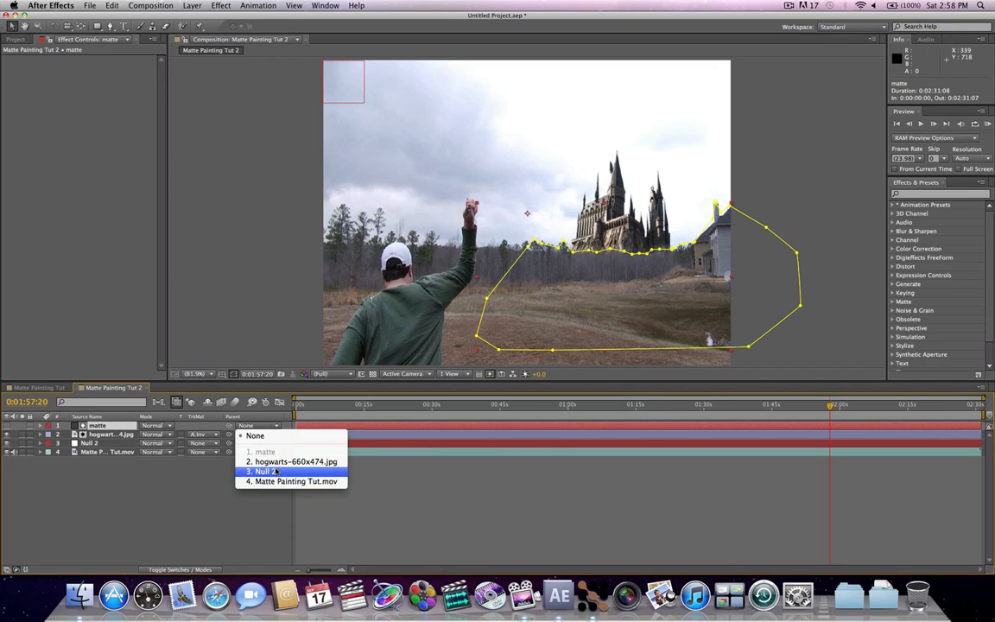
click(266, 471)
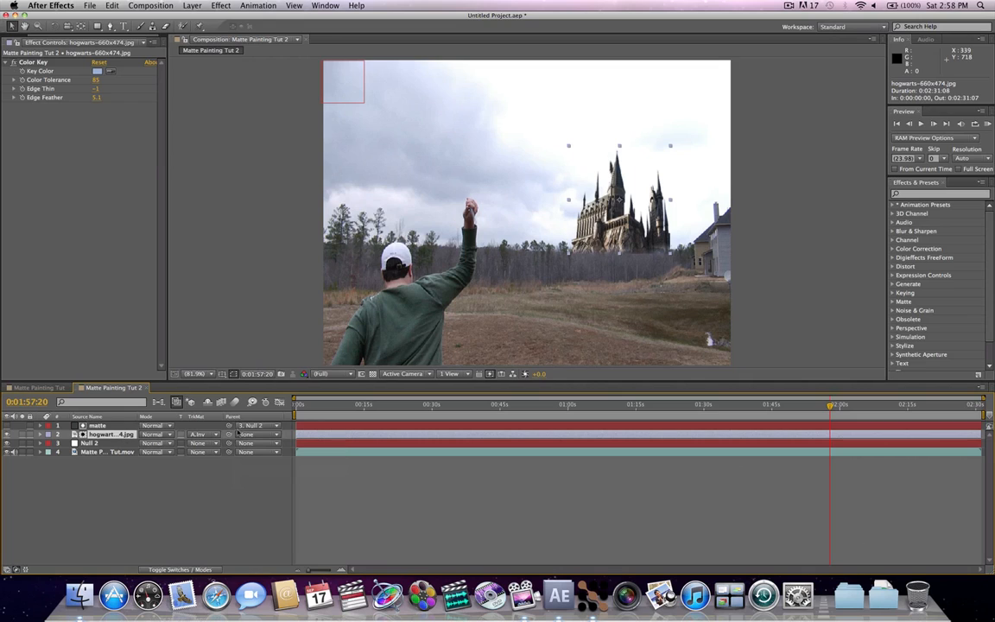
click(256, 435)
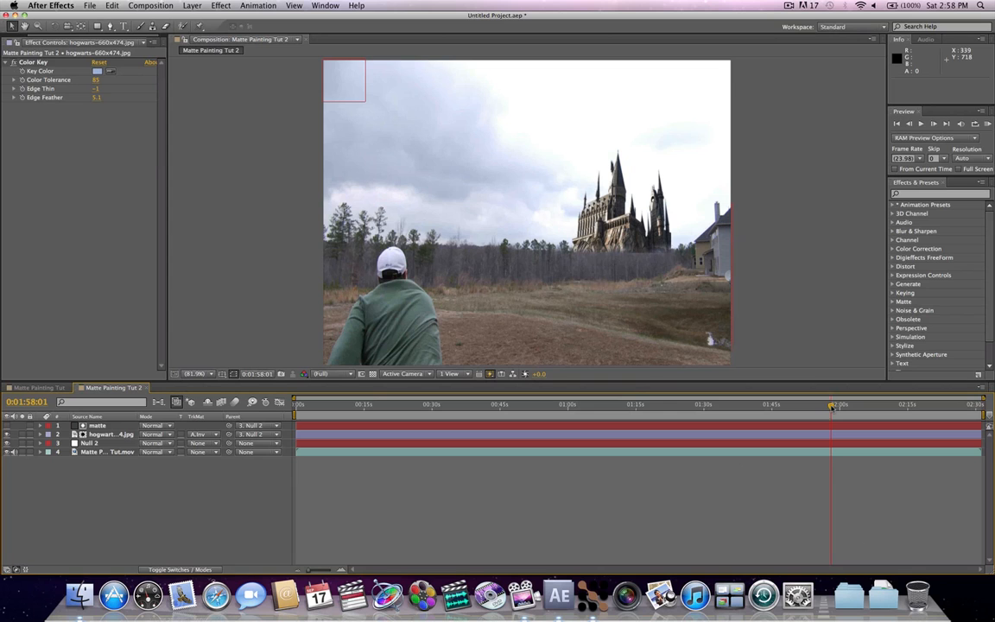
drag(833, 404, 843, 404)
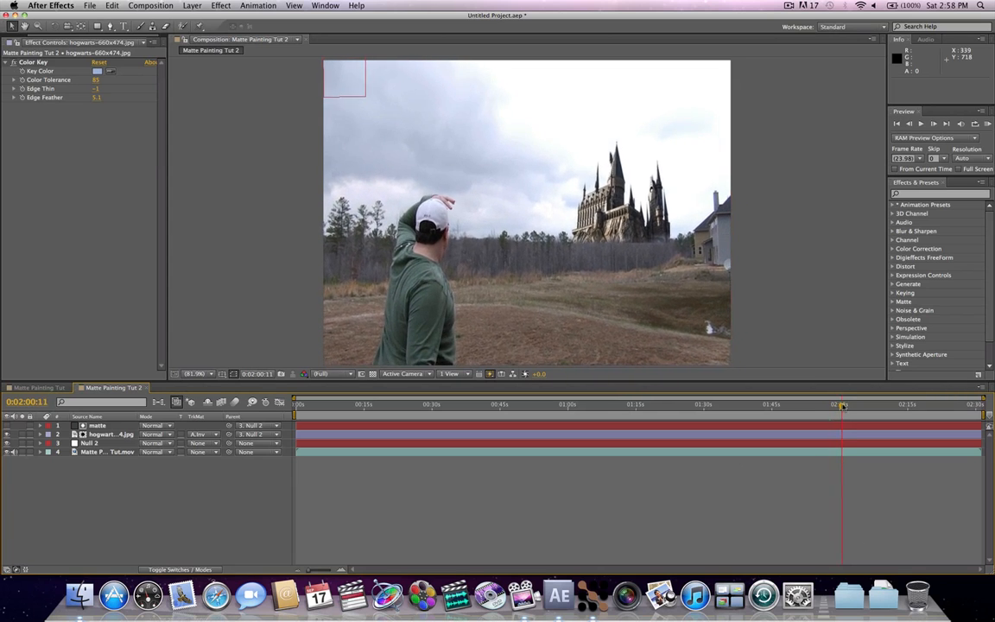
drag(843, 404, 850, 404)
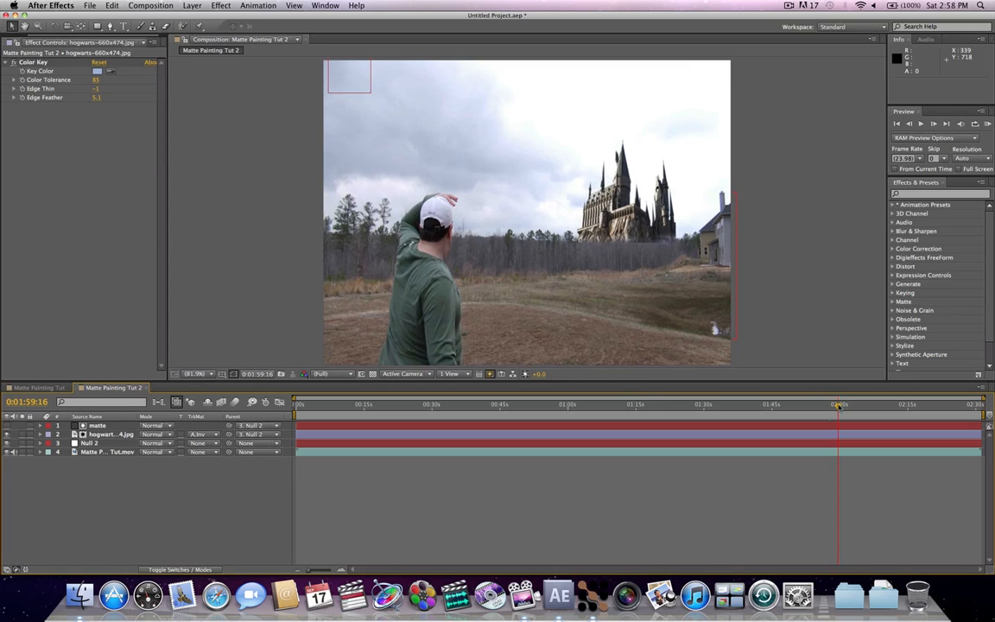
click(855, 424)
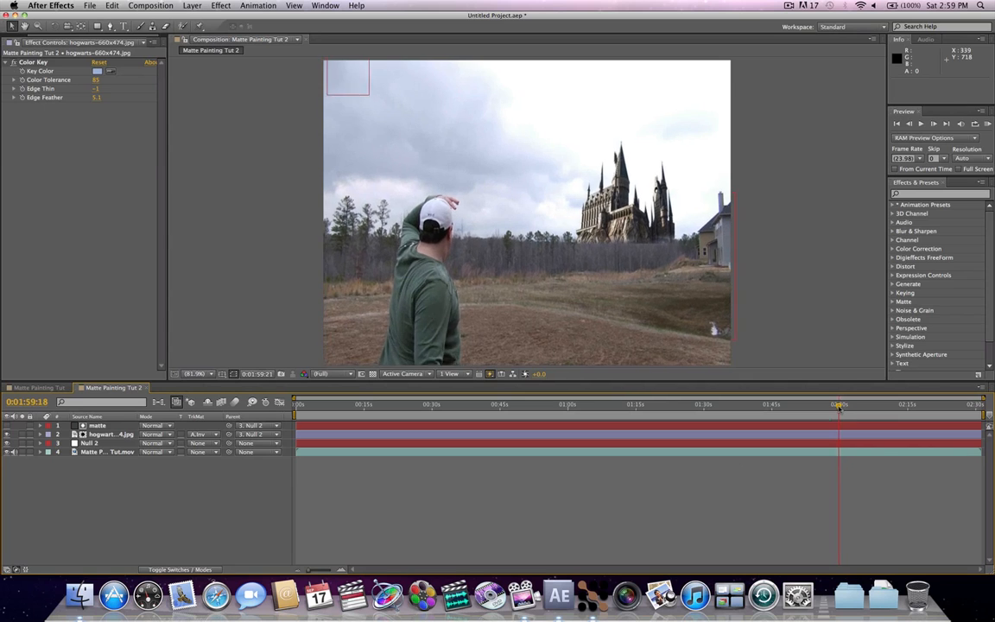
click(857, 408)
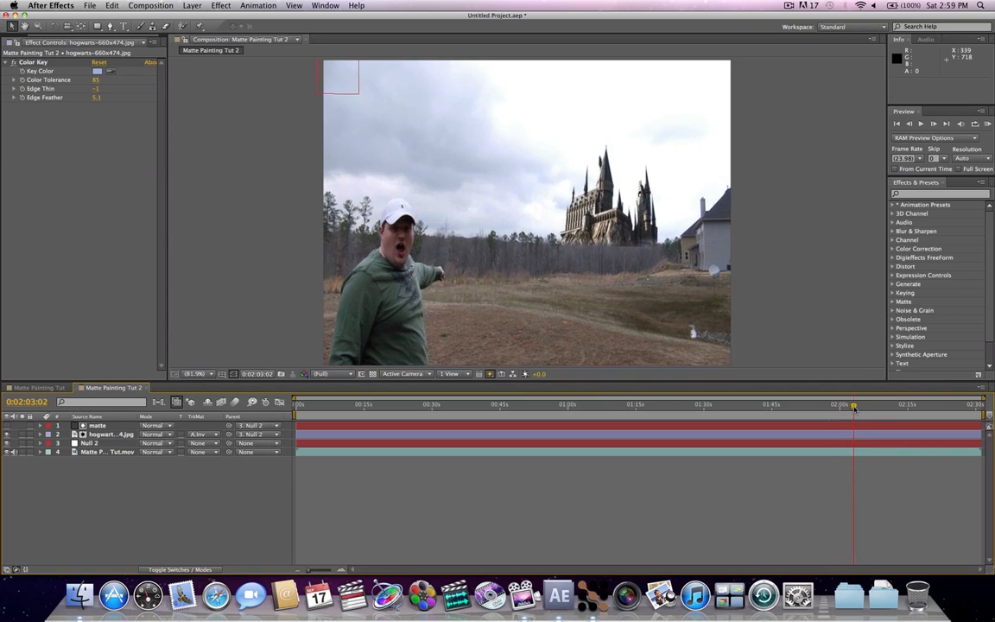
drag(853, 404, 848, 404)
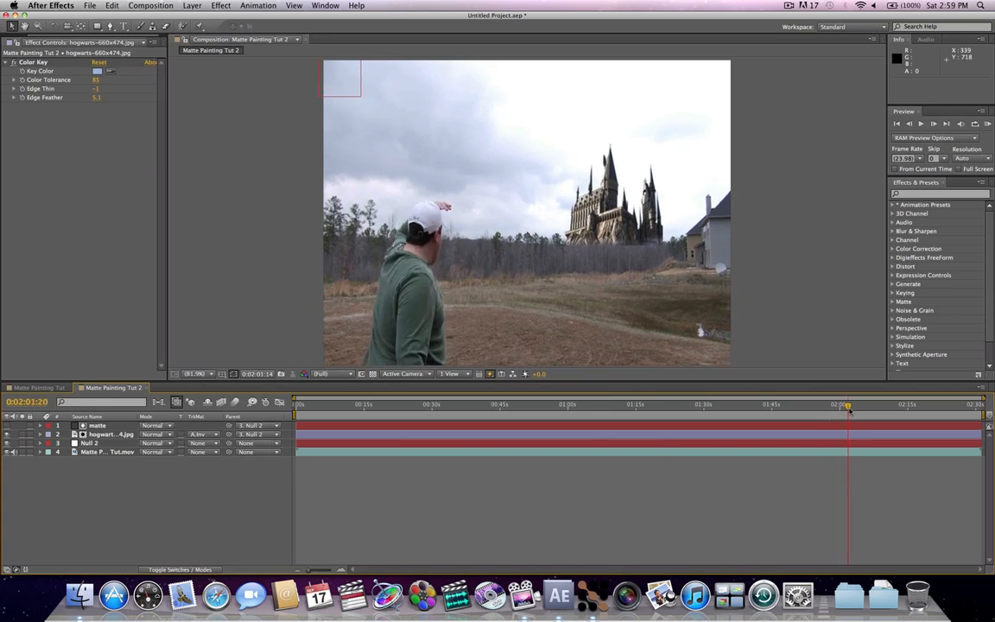
drag(849, 404, 864, 404)
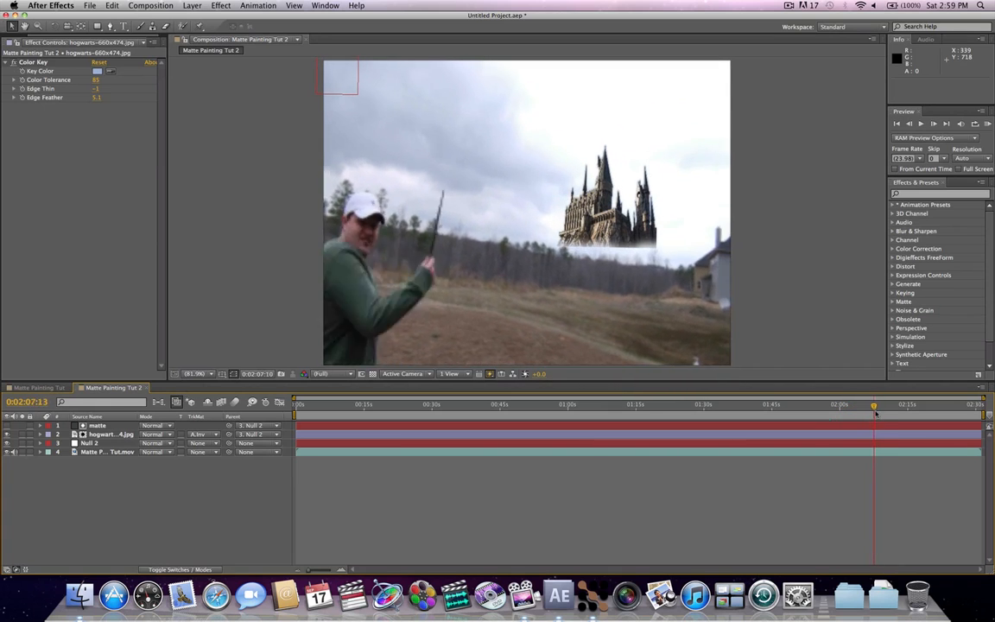
drag(875, 406, 884, 406)
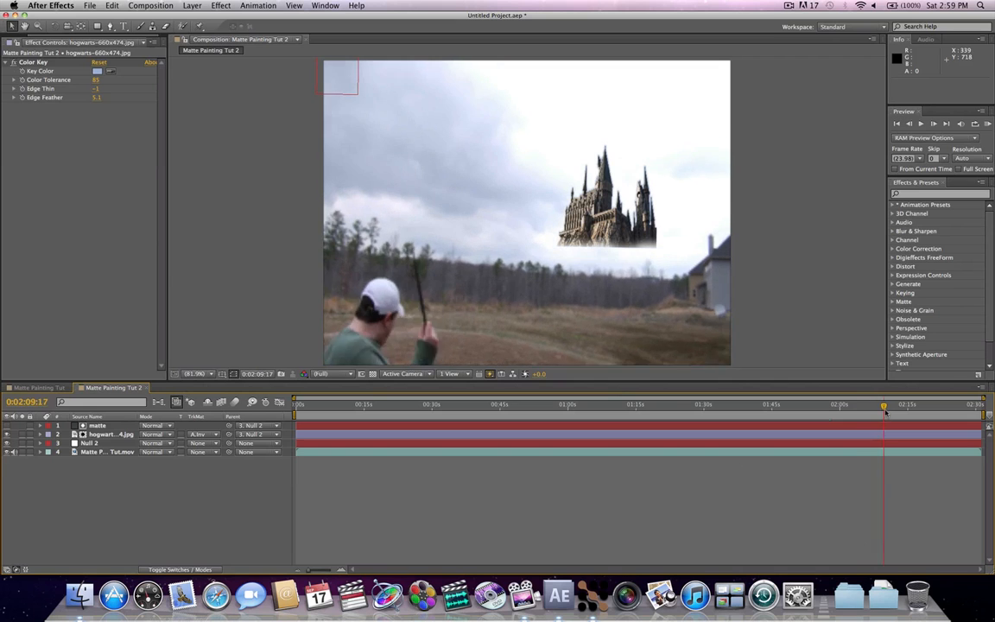
drag(885, 406, 878, 406)
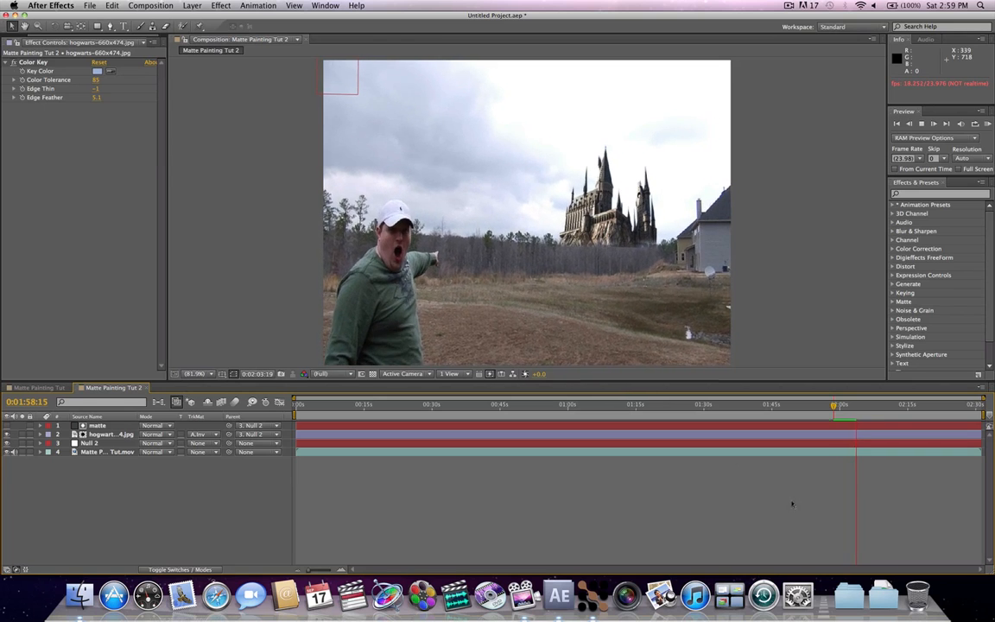
click(836, 422)
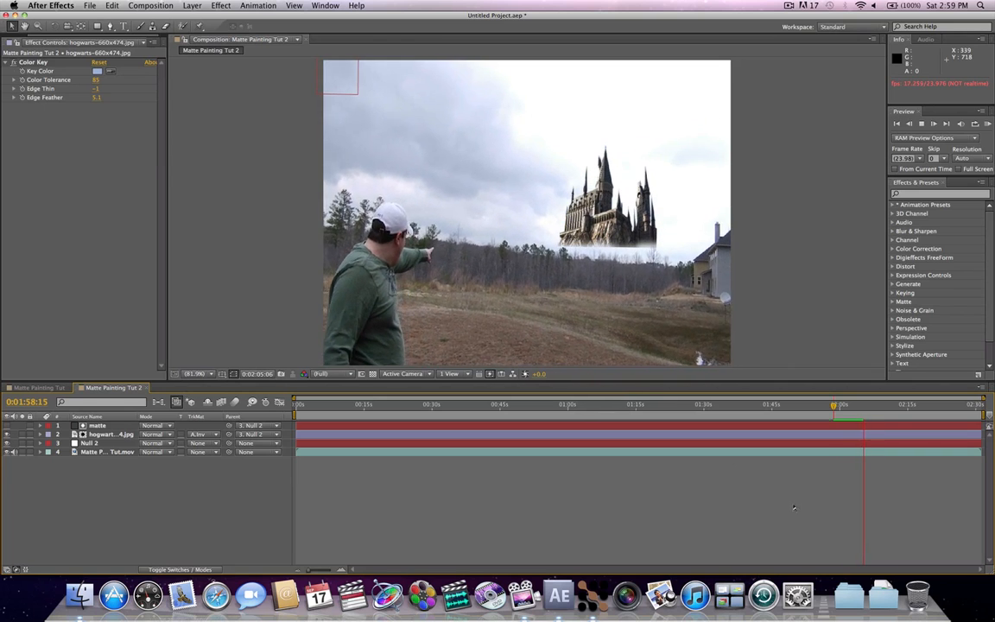